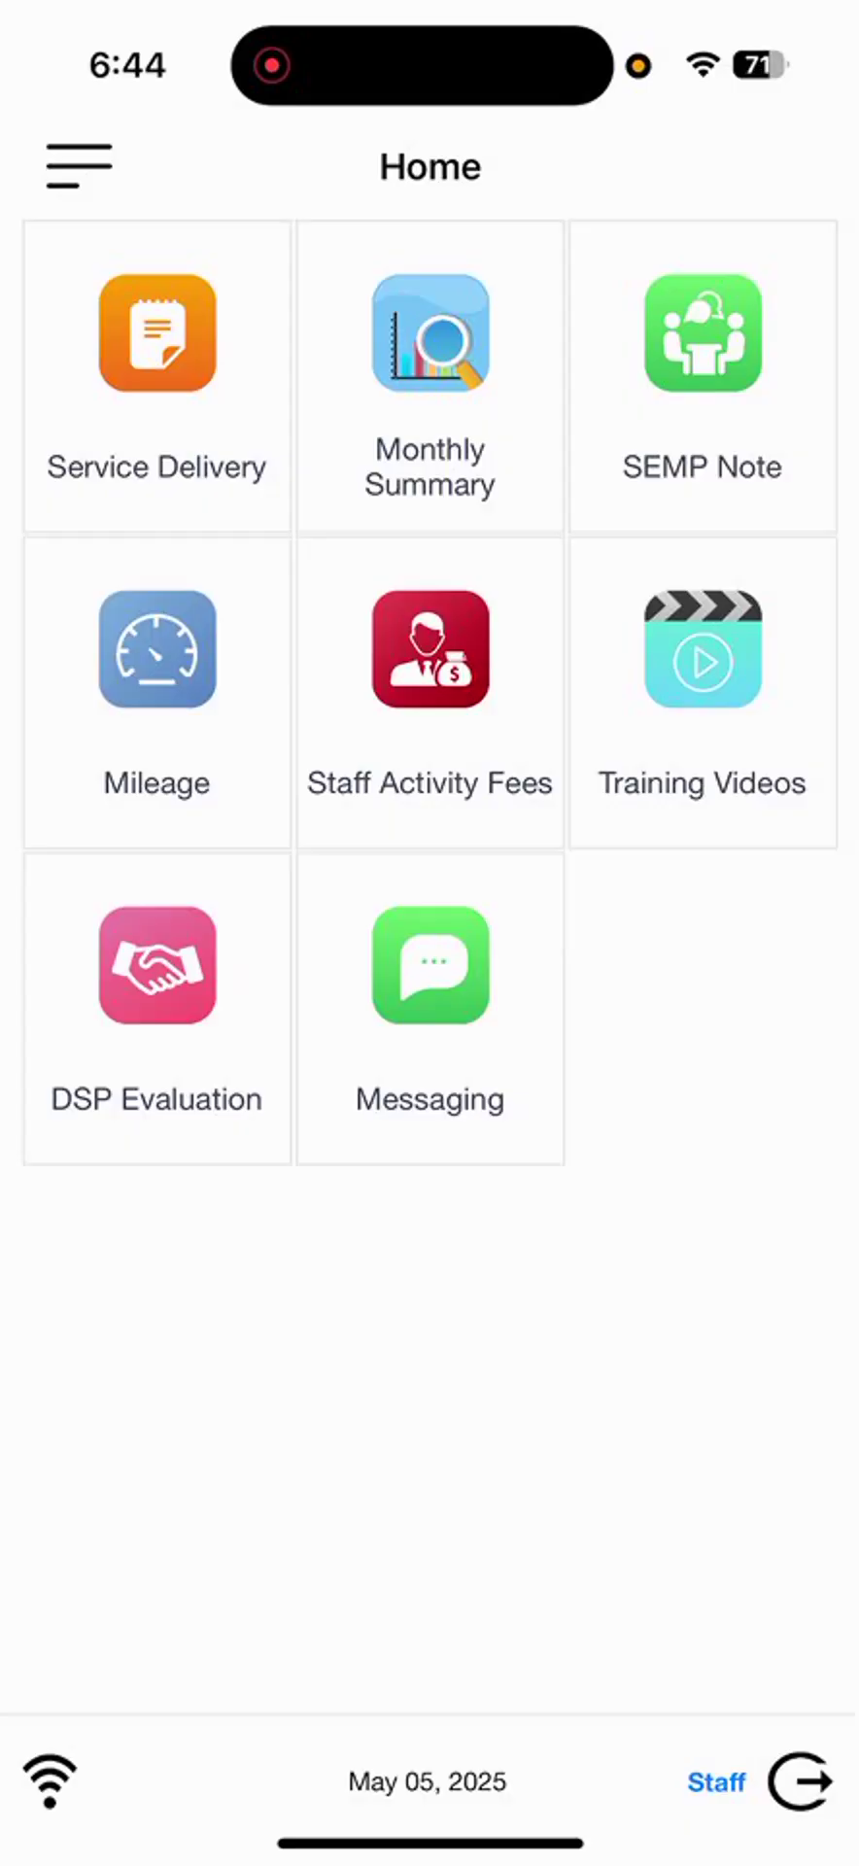
Go to Service Delivery to show today's community service sessions for the staff member.
click(430, 964)
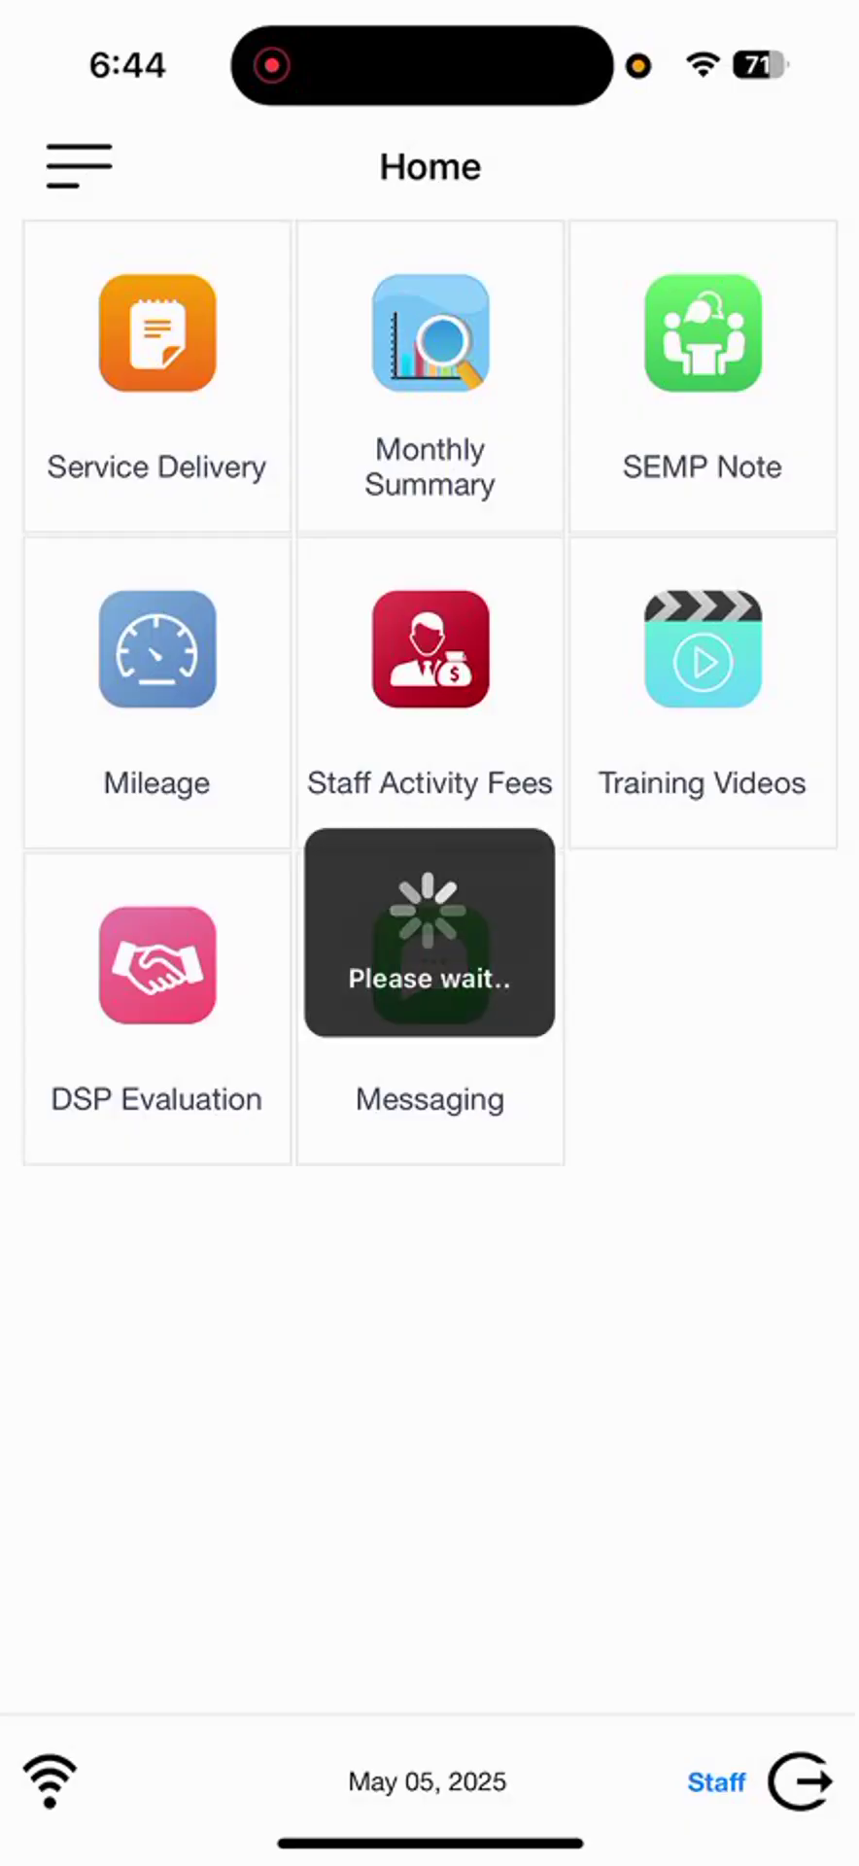
click(155, 333)
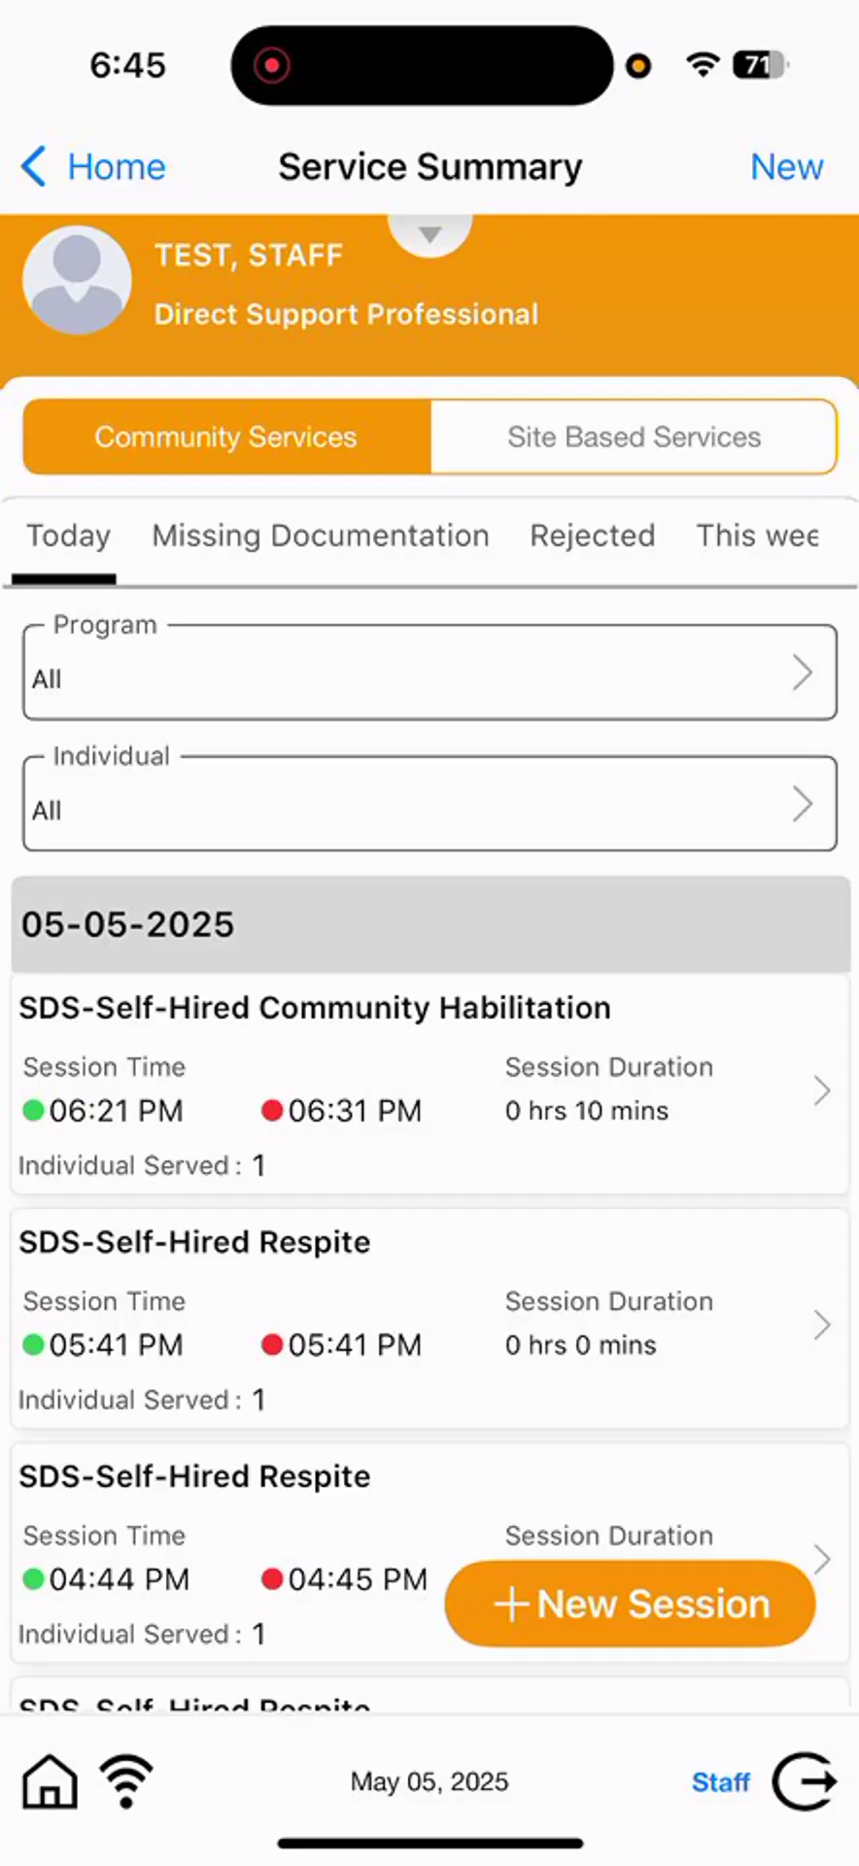
Create an SDS-Self-Hired Community Habilitation session and accept the Punch In prompt.
click(430, 672)
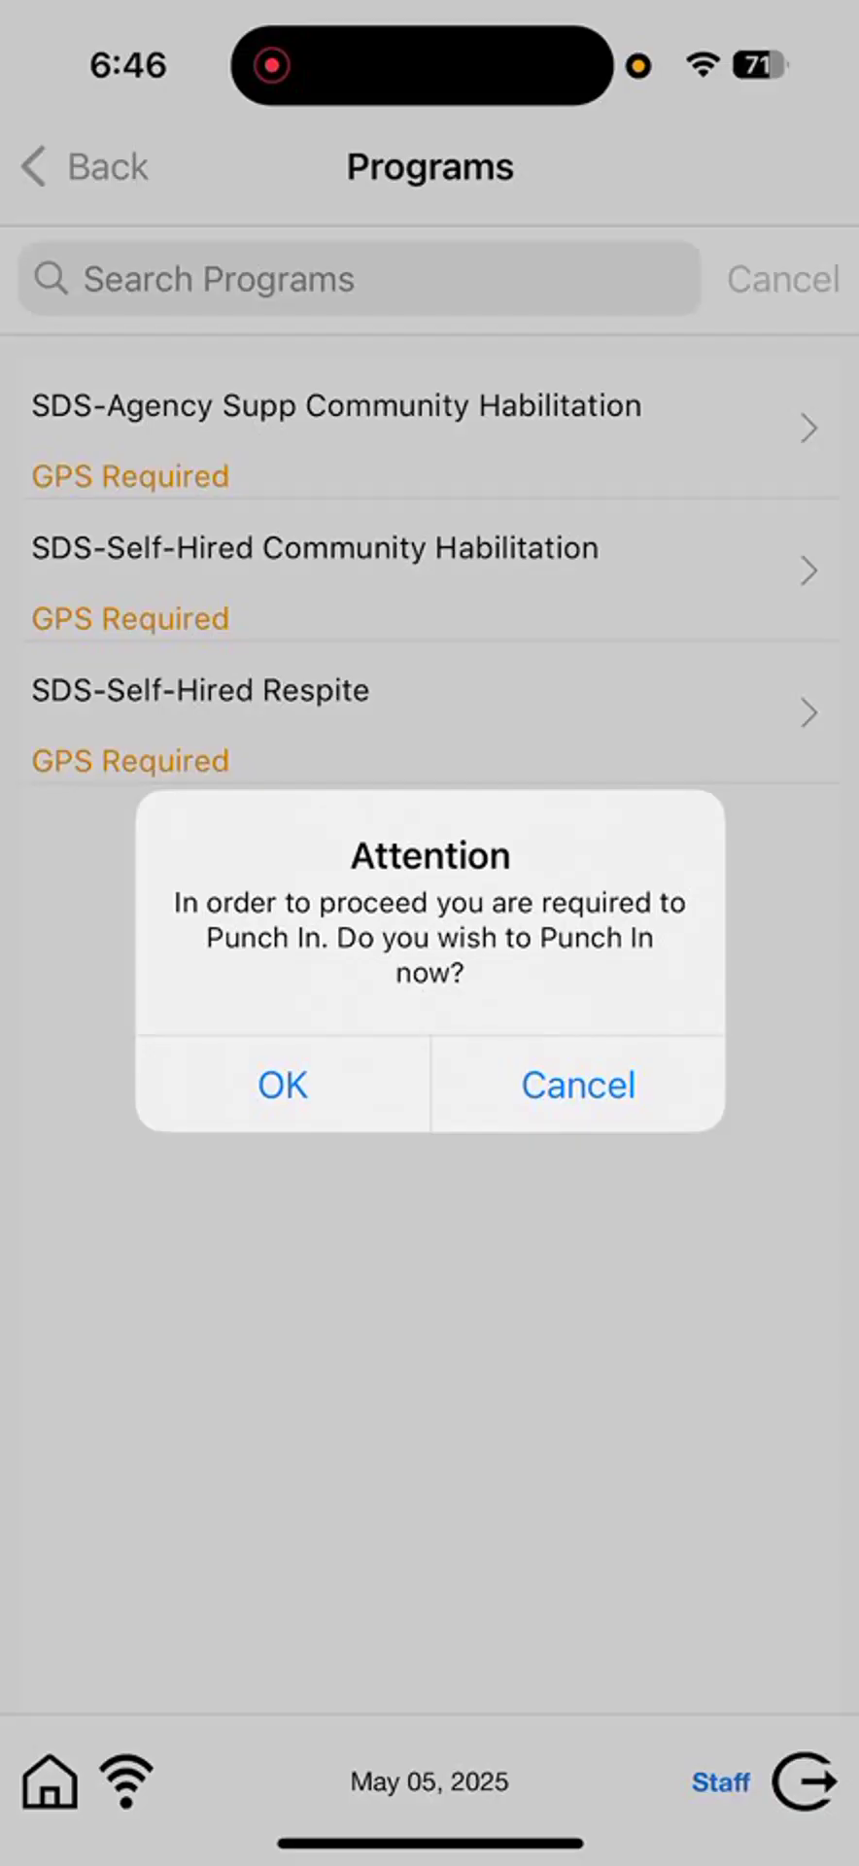
click(282, 1085)
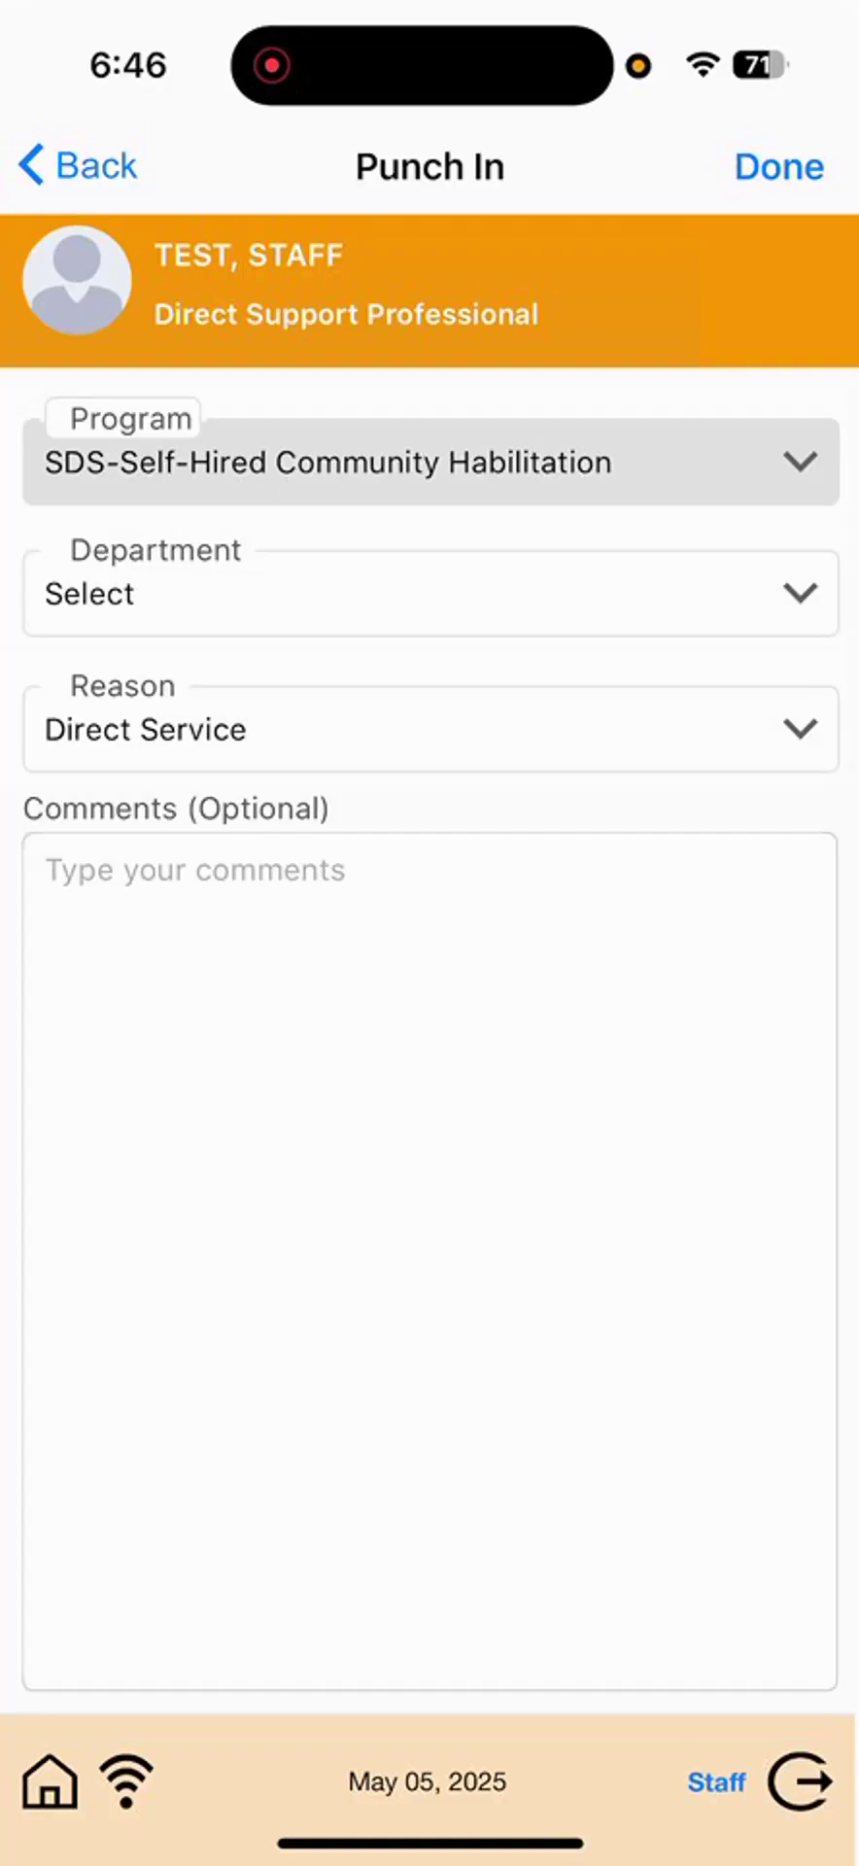
Choose a department on the Punch In form to finish punching in.
click(430, 593)
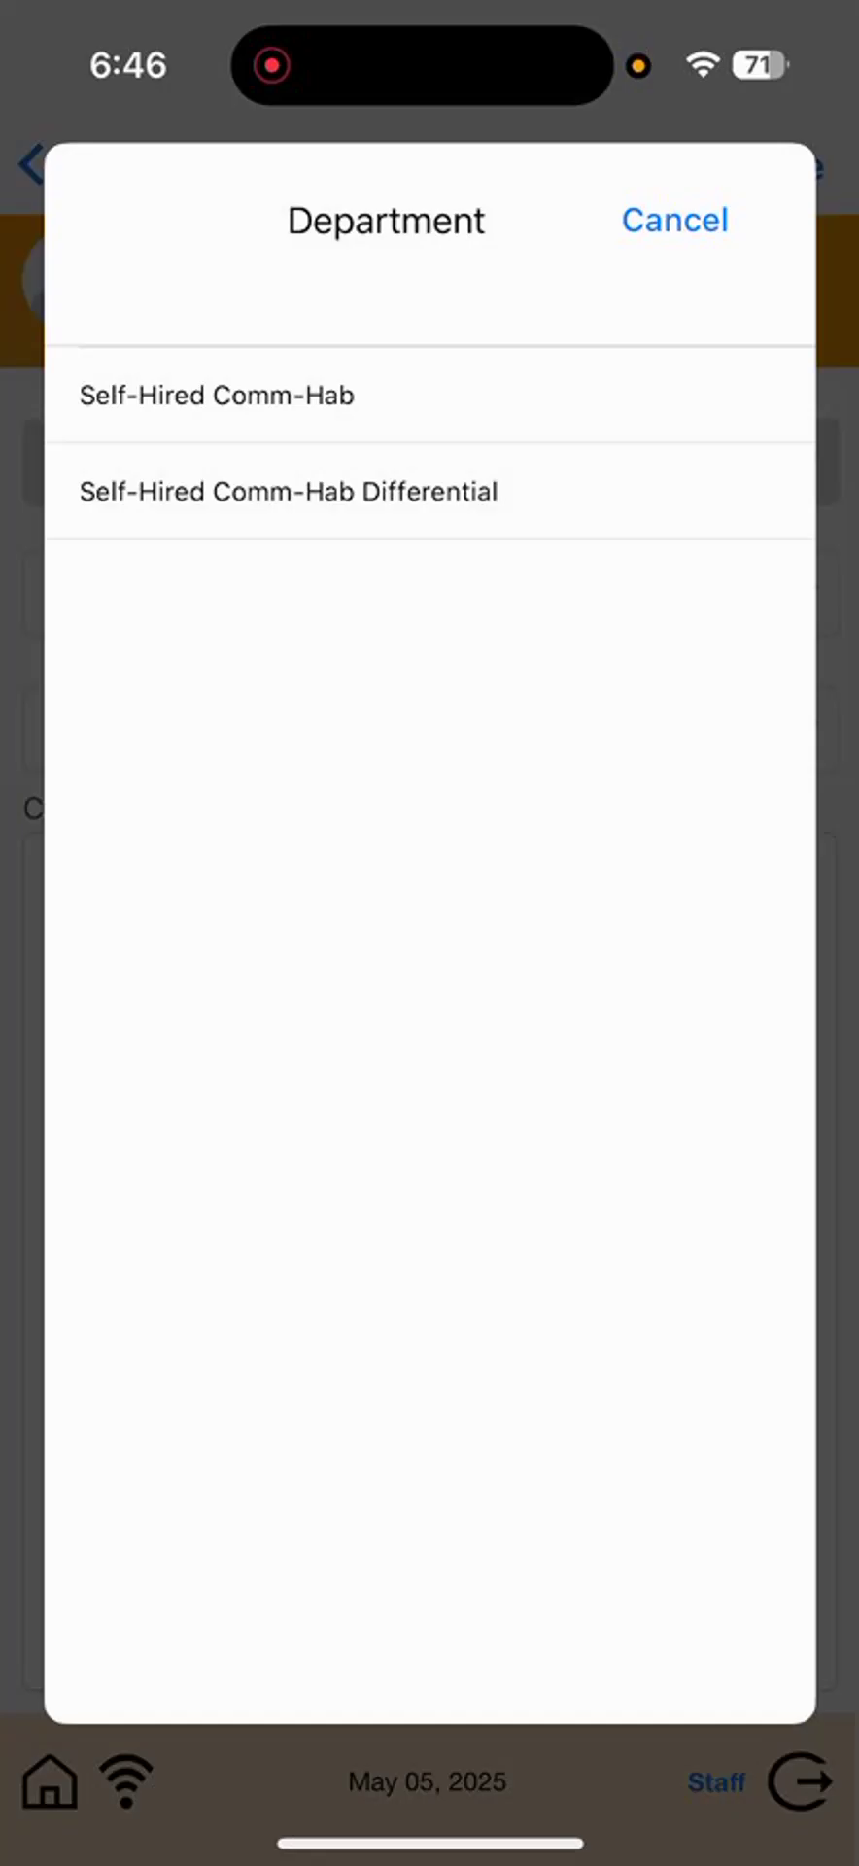
click(216, 396)
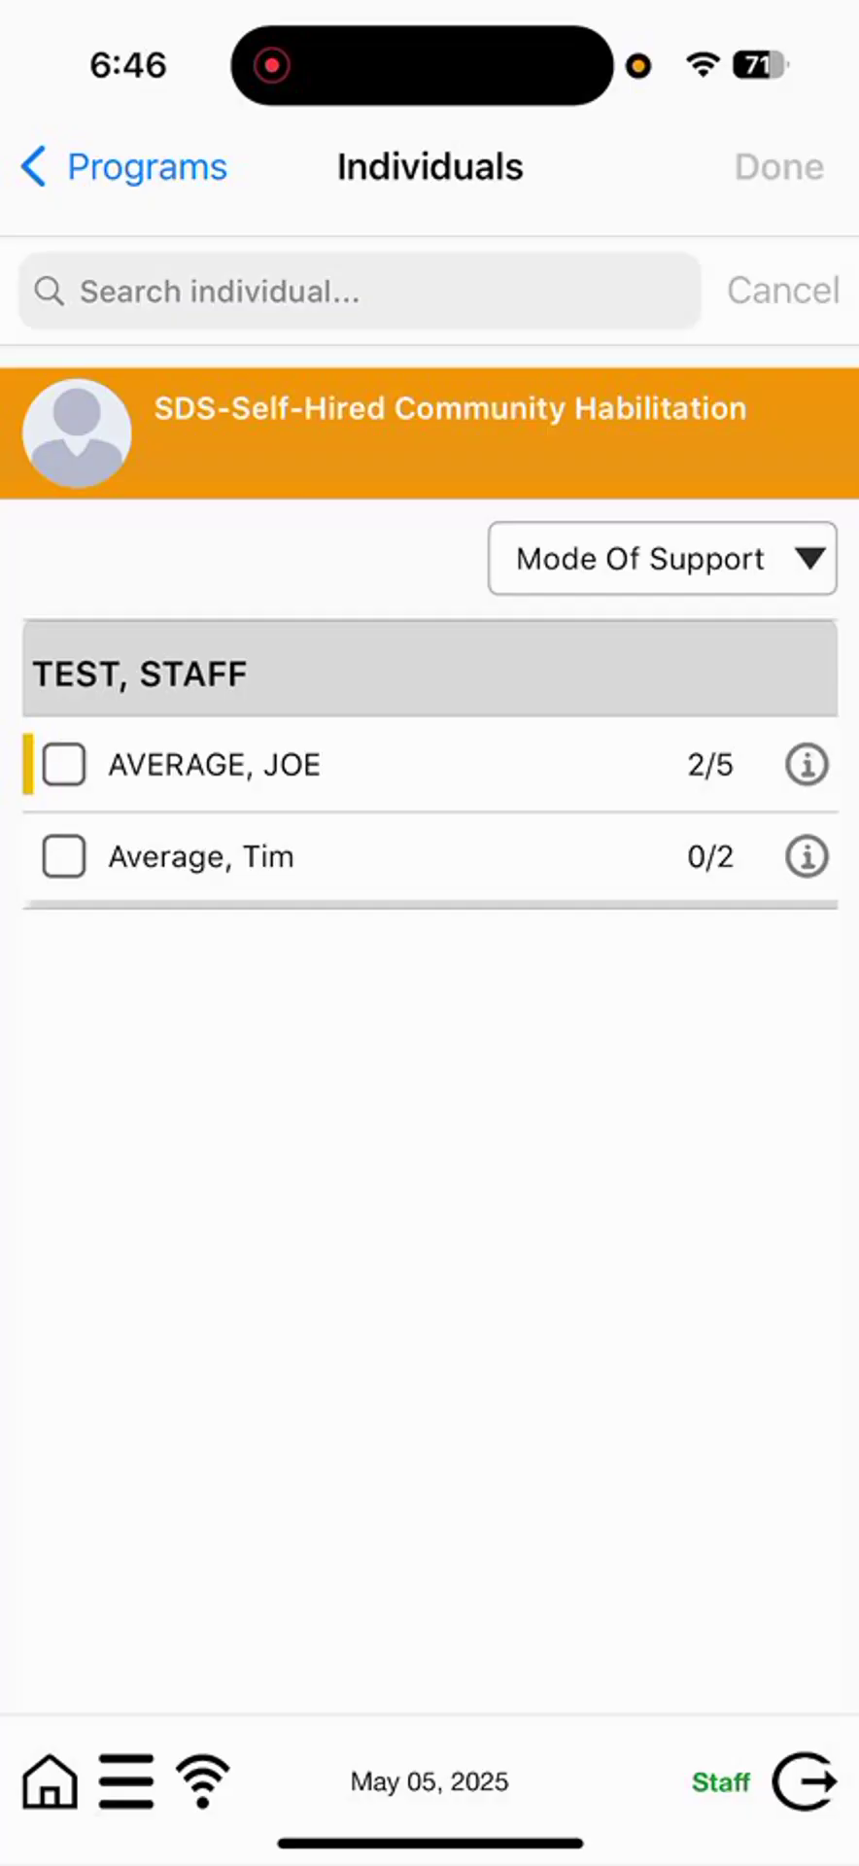
Check AVERAGE, JOE and set his Mode Of Support to Face-to-Face.
click(64, 765)
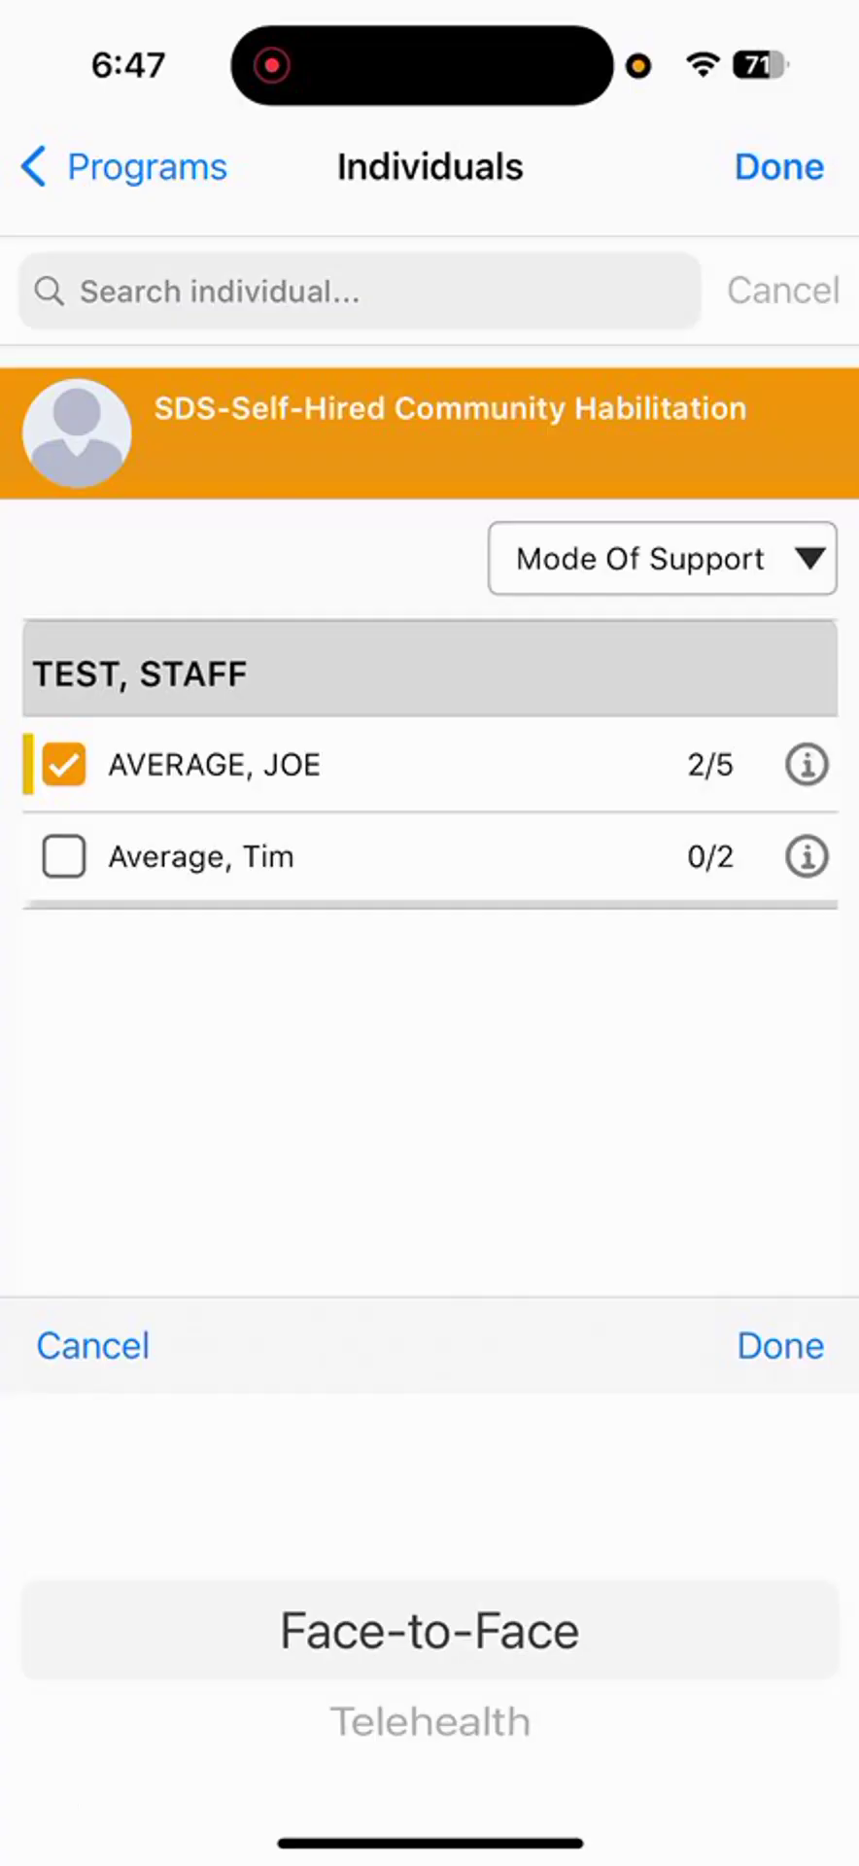
click(429, 1632)
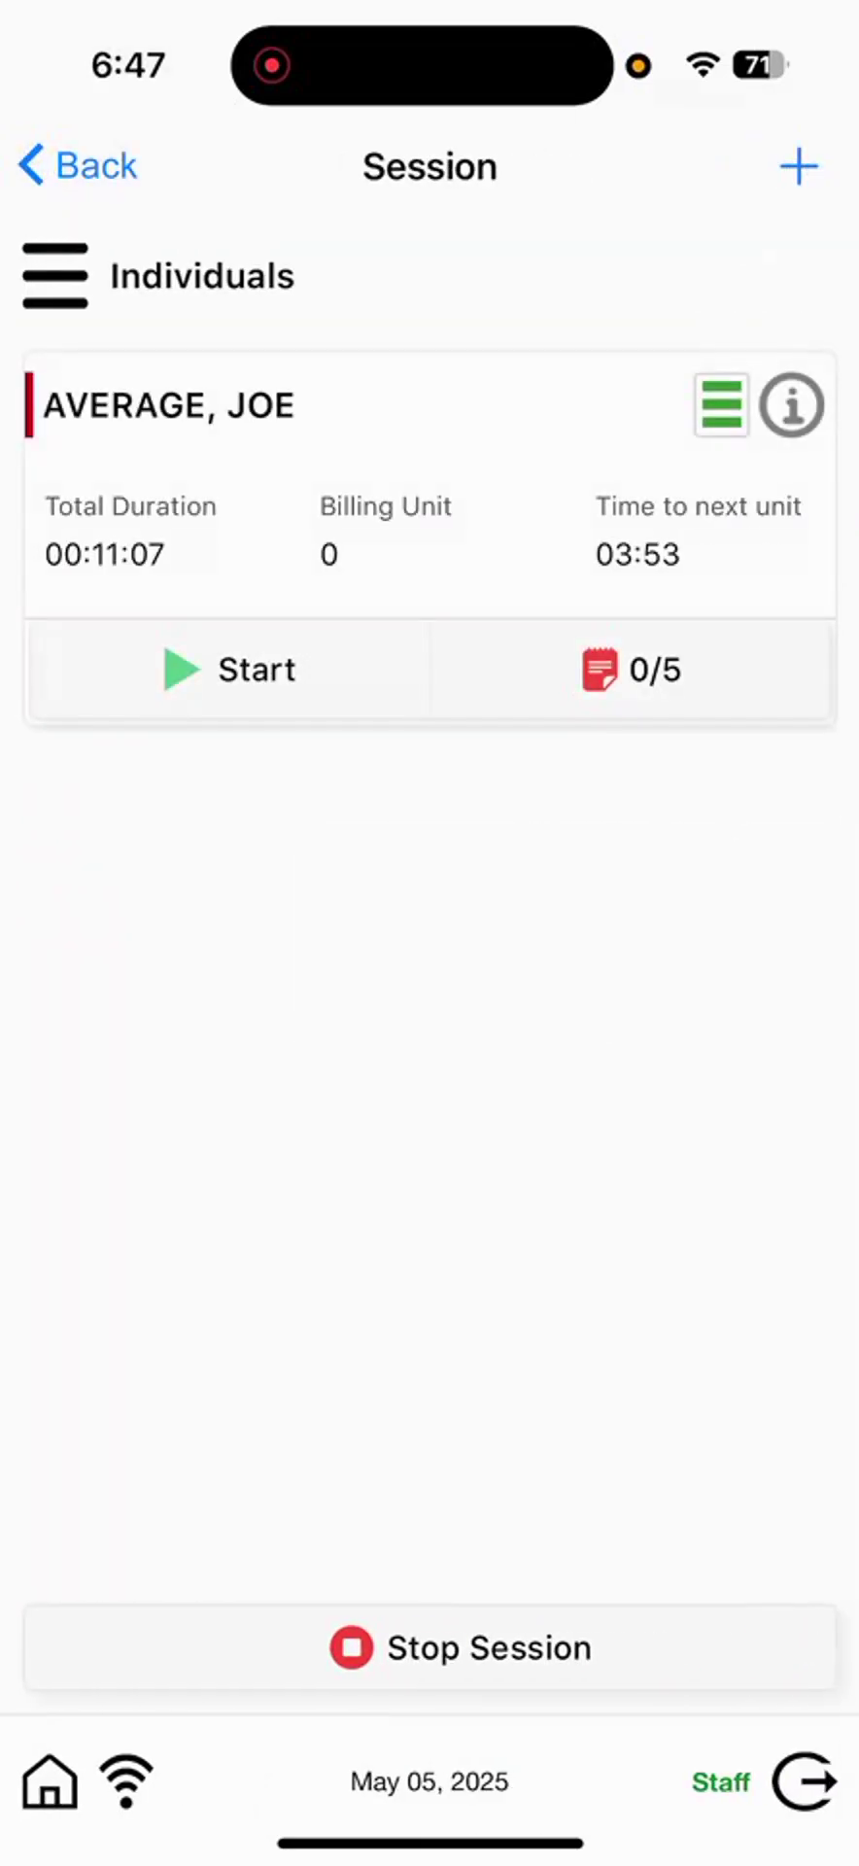
Start AVERAGE, JOE's session and open his 0/5 goal notes.
click(720, 407)
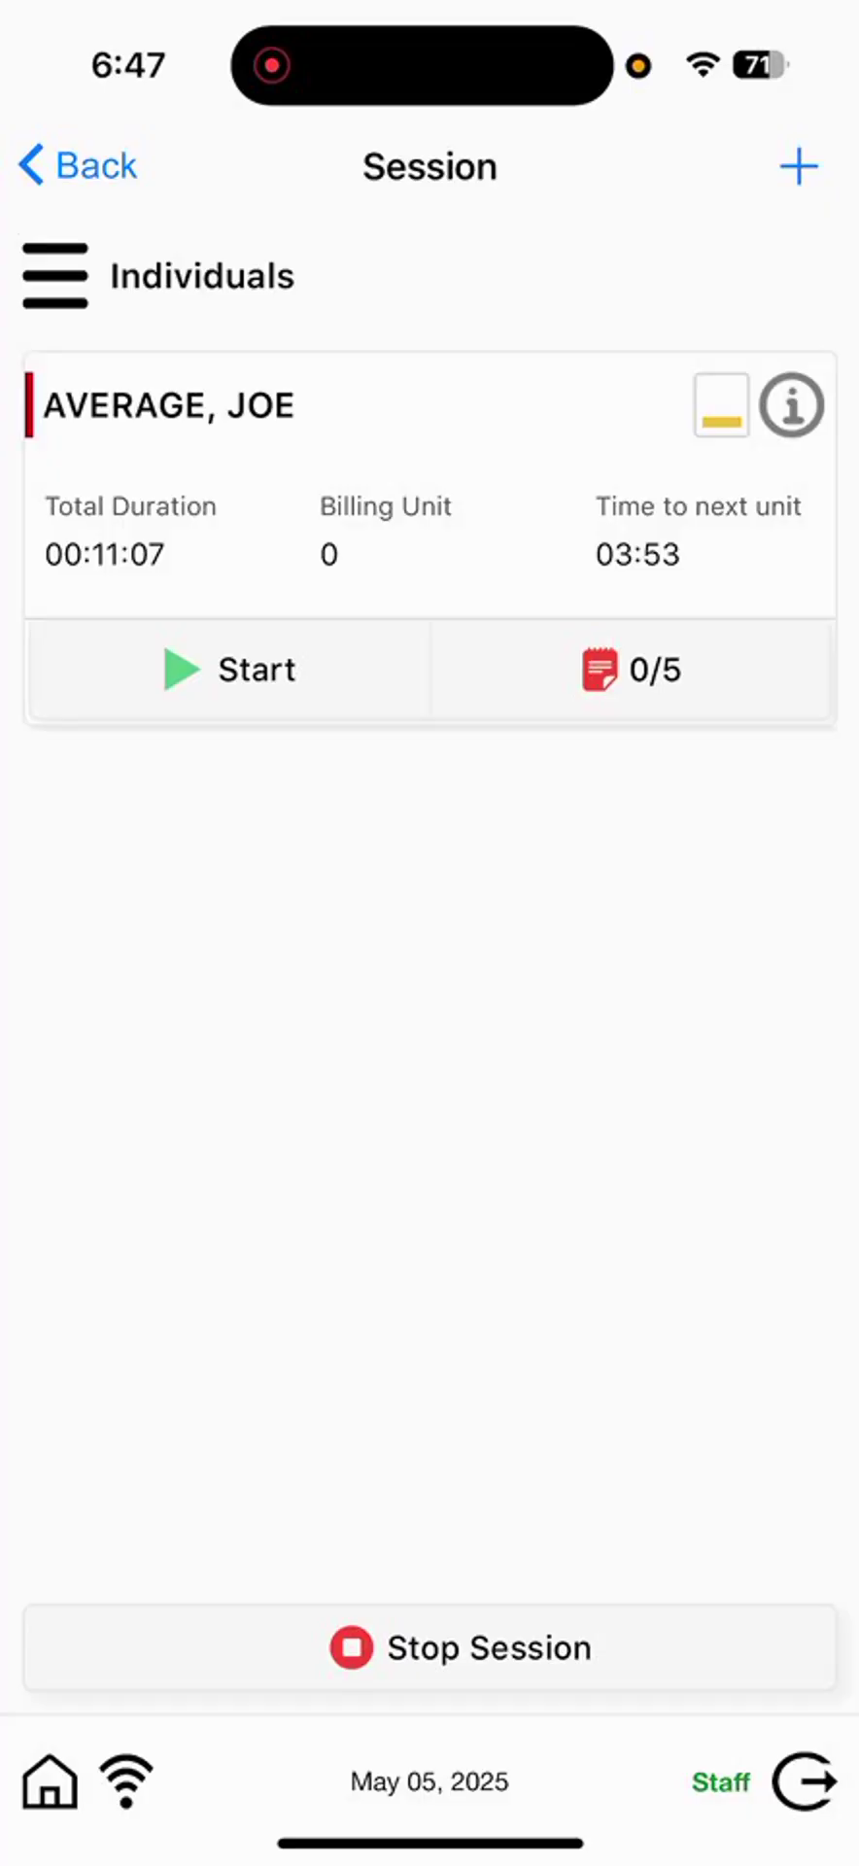
click(228, 668)
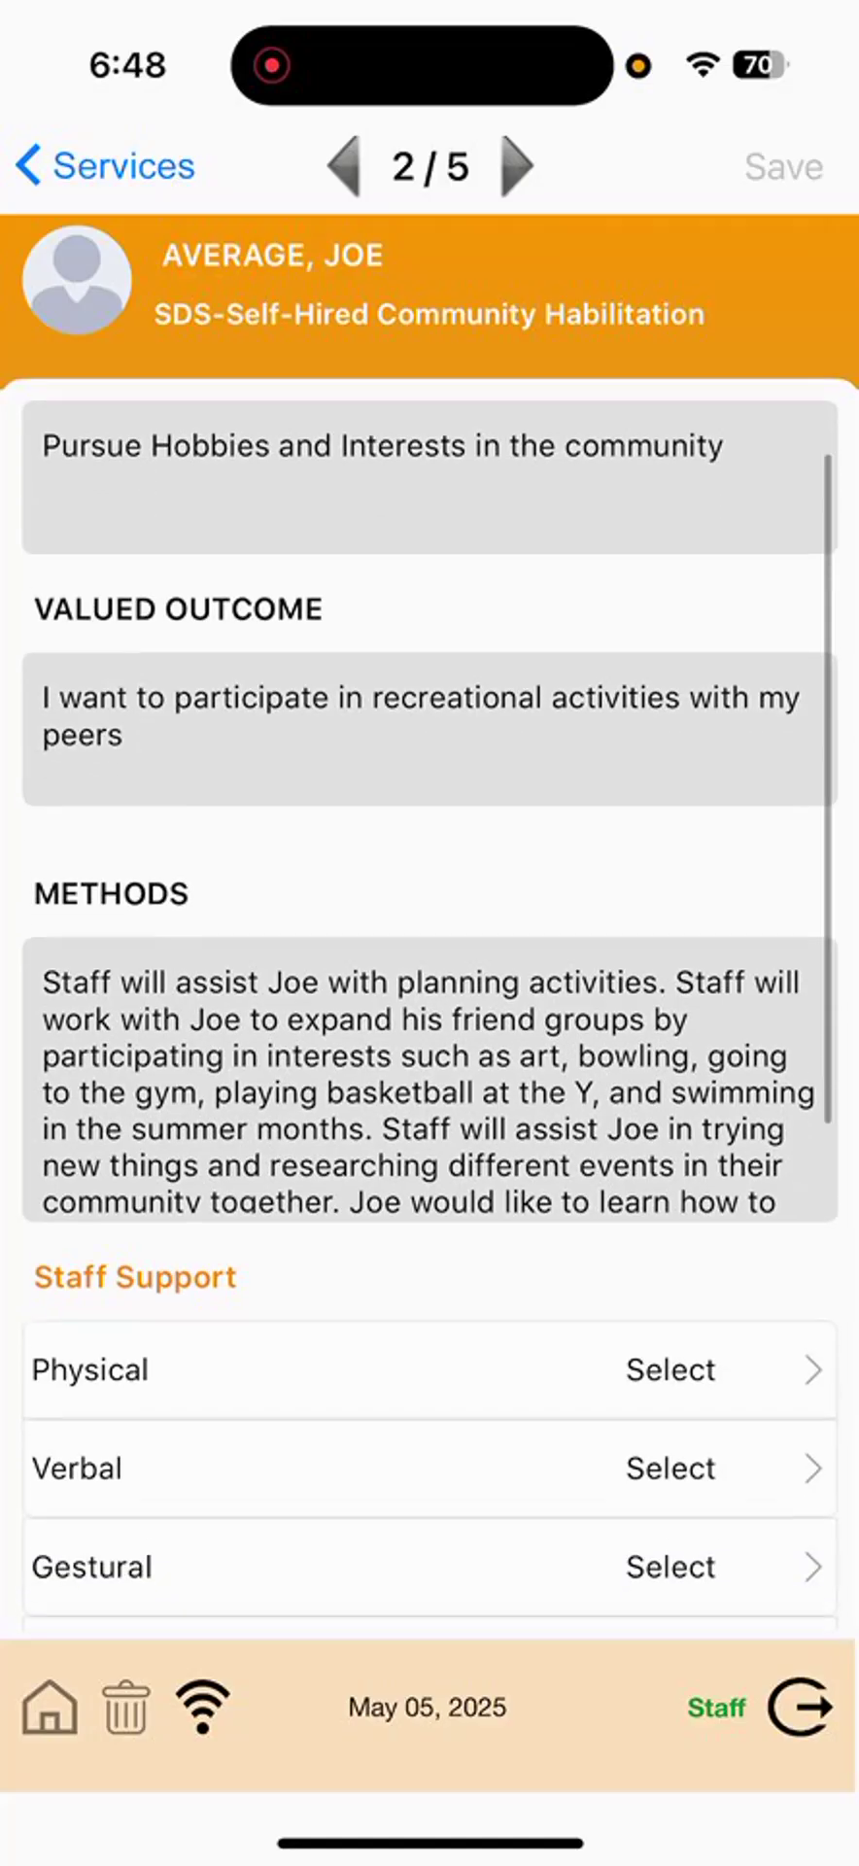
Rate Verbal and Gestural staff support at 3 on the hobbies note.
scroll(down, 3)
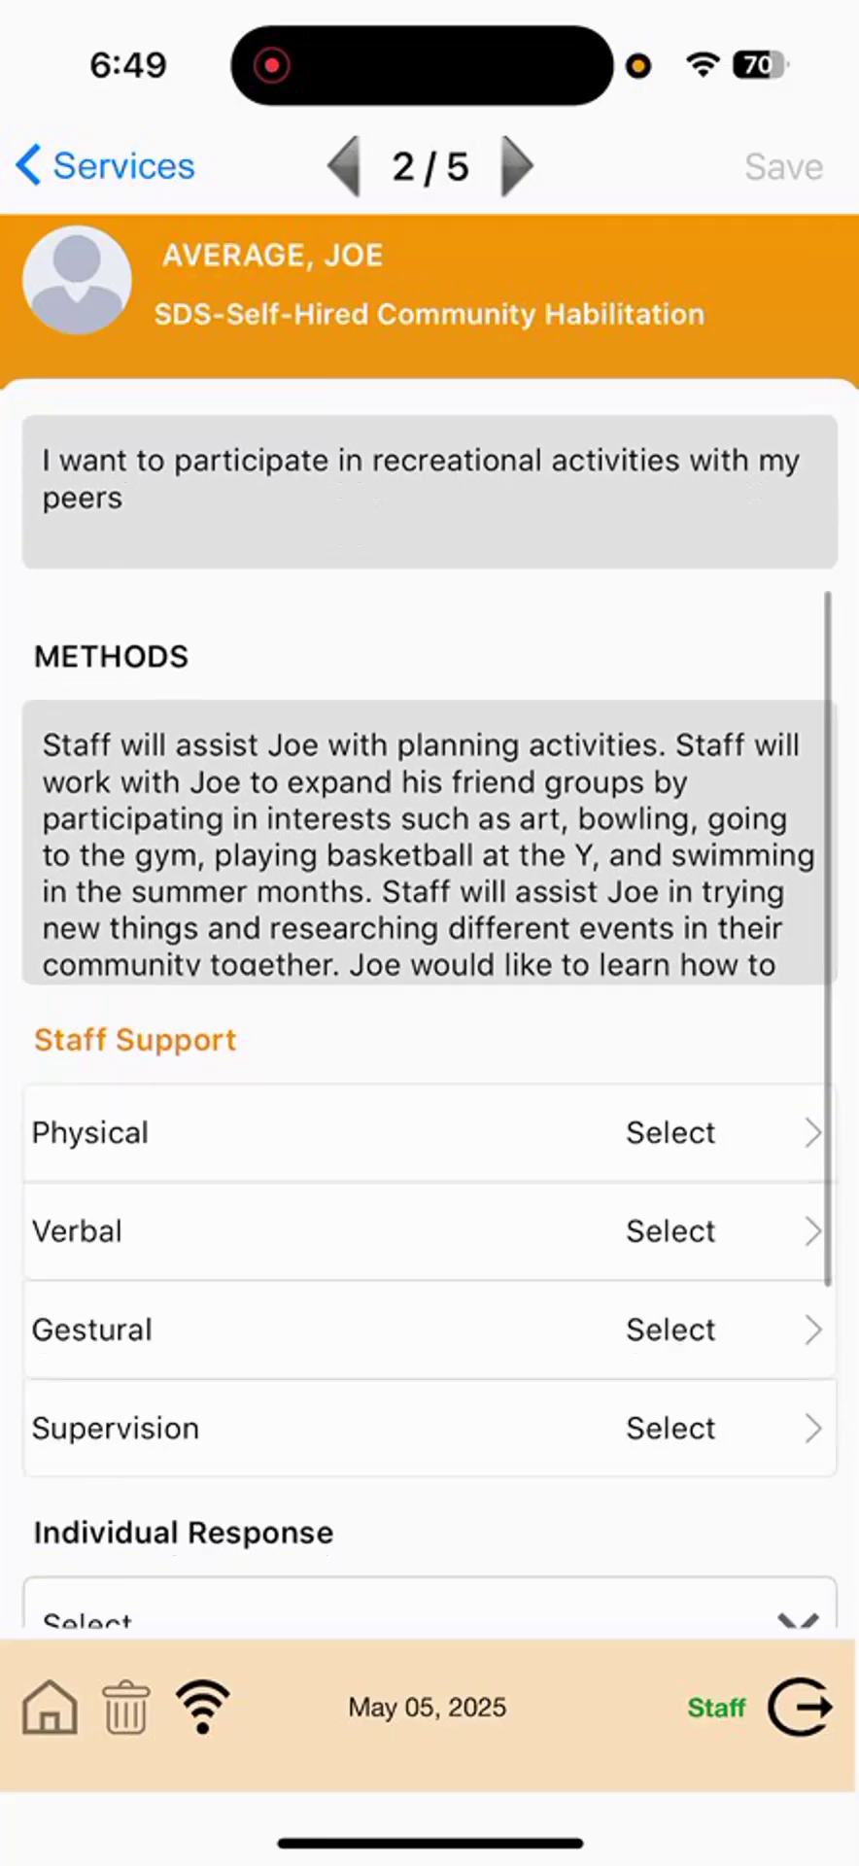
scroll(down, 3)
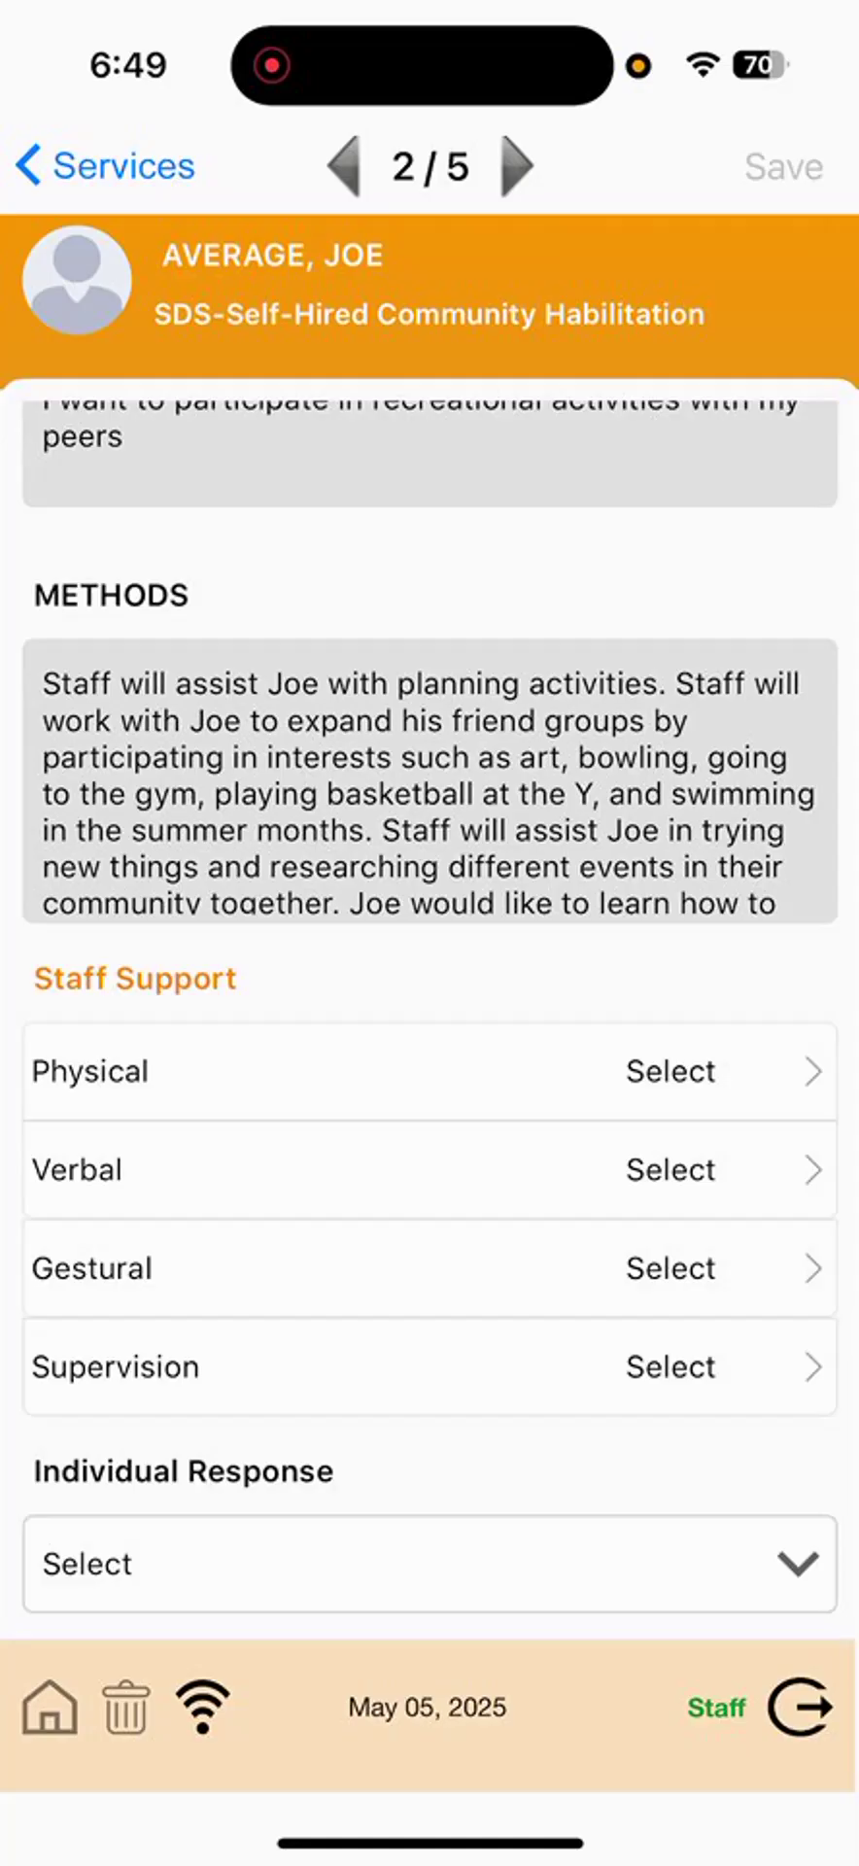
scroll(down, 3)
text(3)
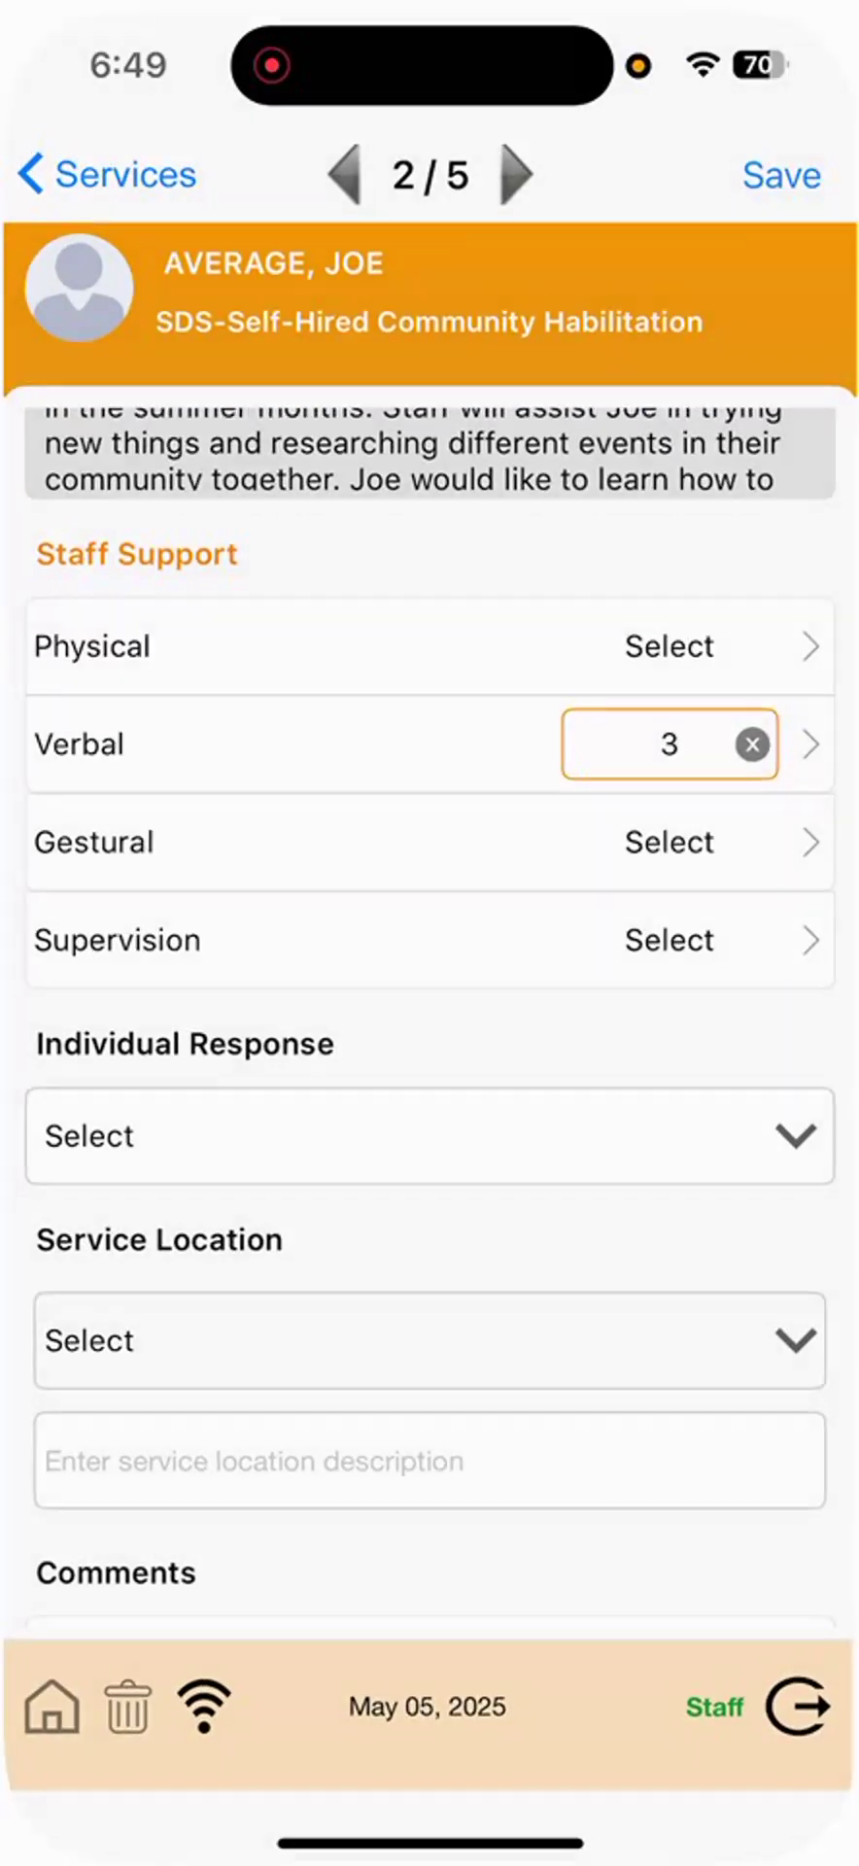
click(668, 841)
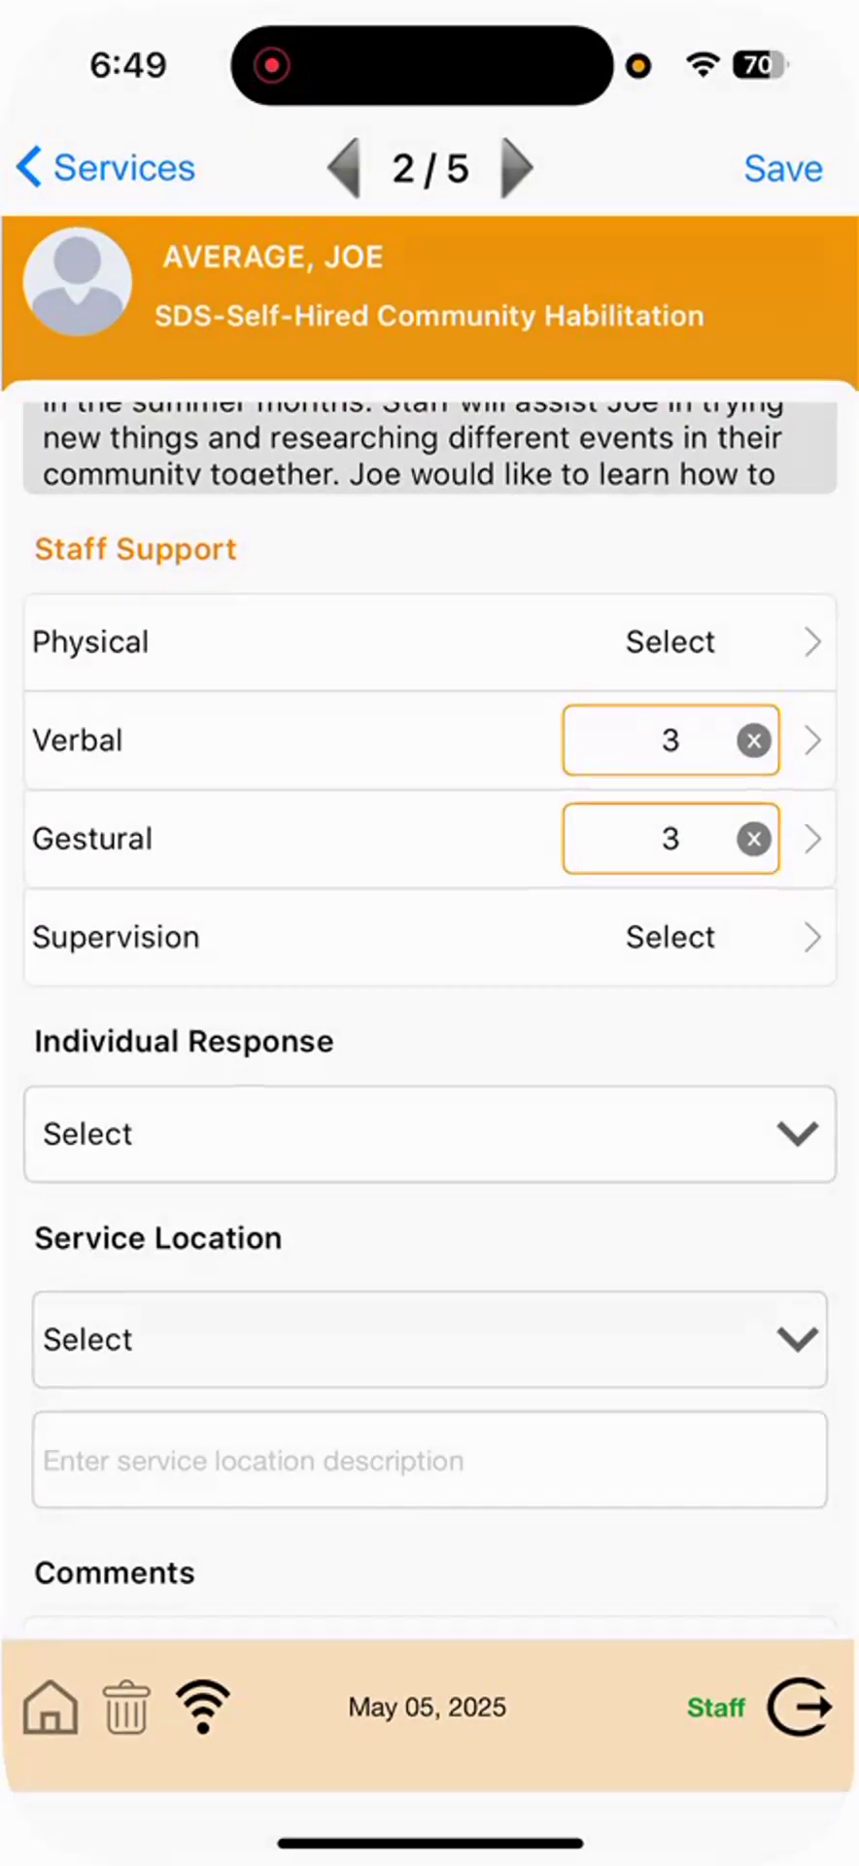
scroll(down, 3)
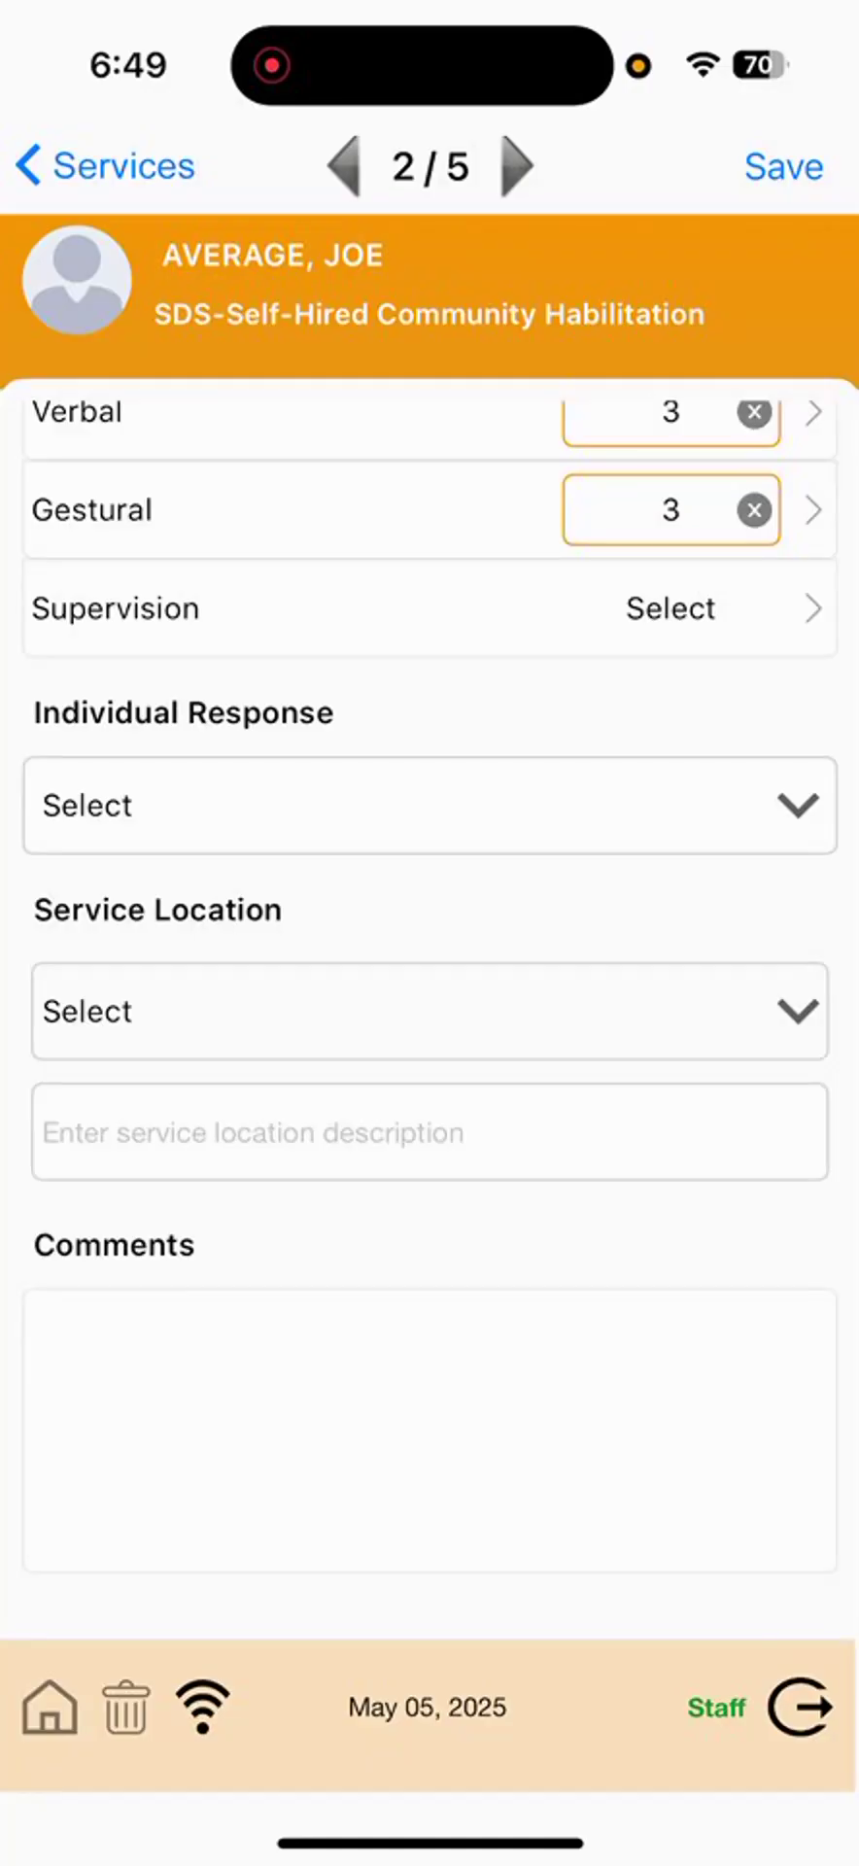
click(428, 804)
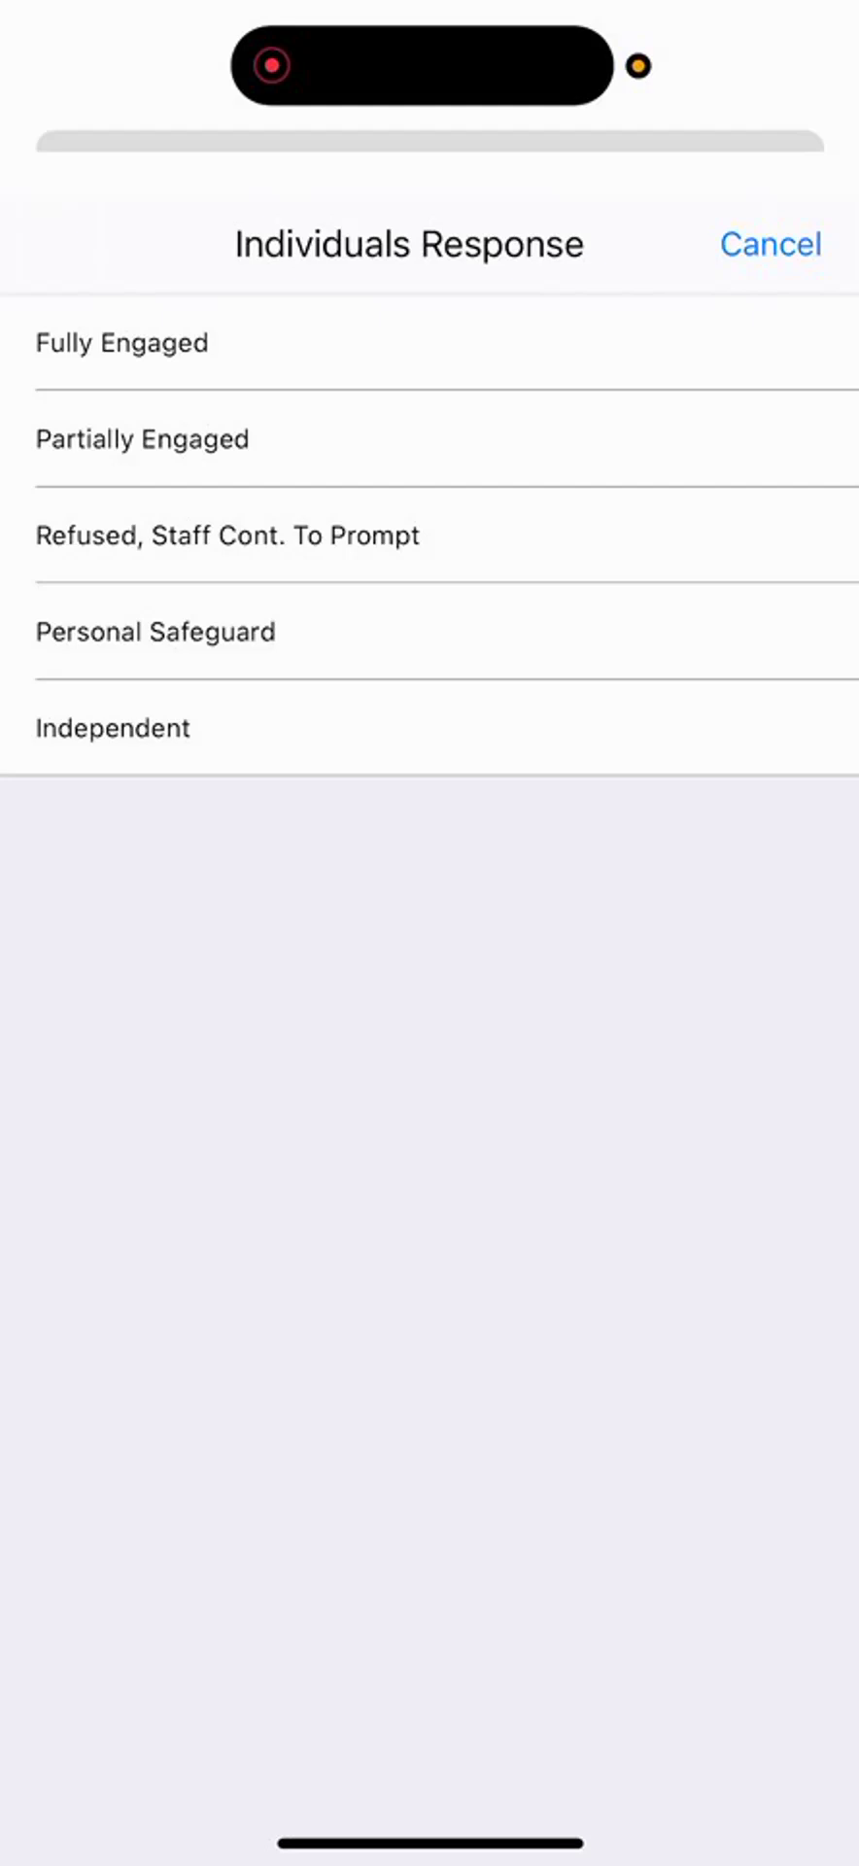
Mark the response Fully Engaged and the service location In the Community.
click(120, 343)
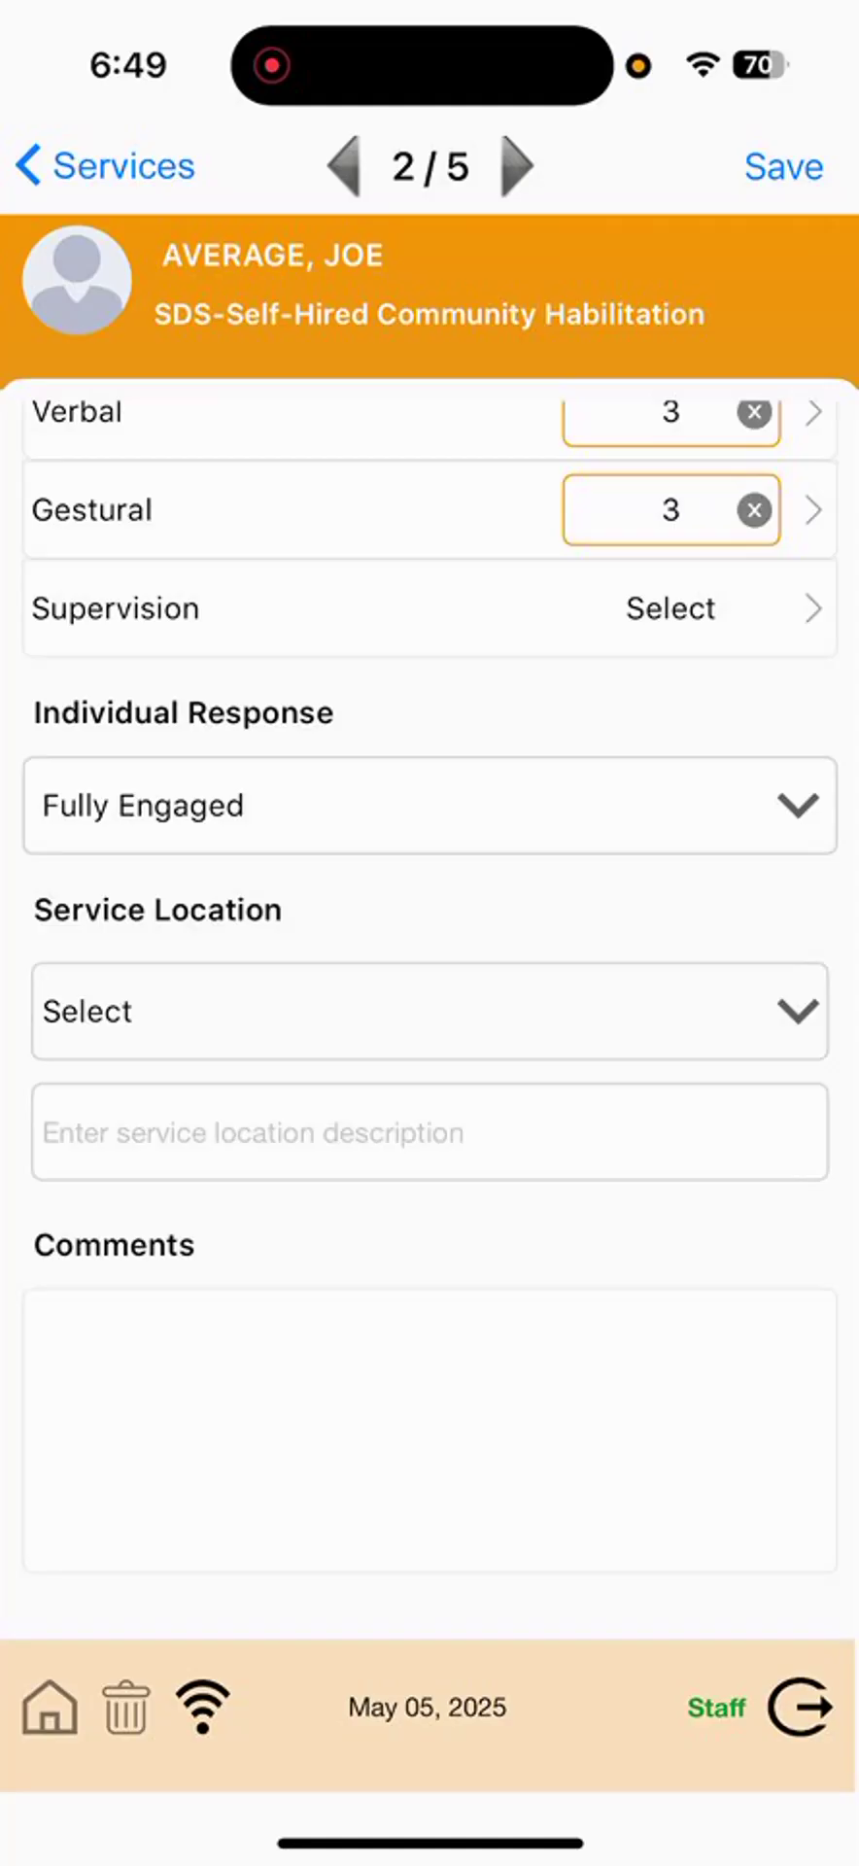
click(429, 1011)
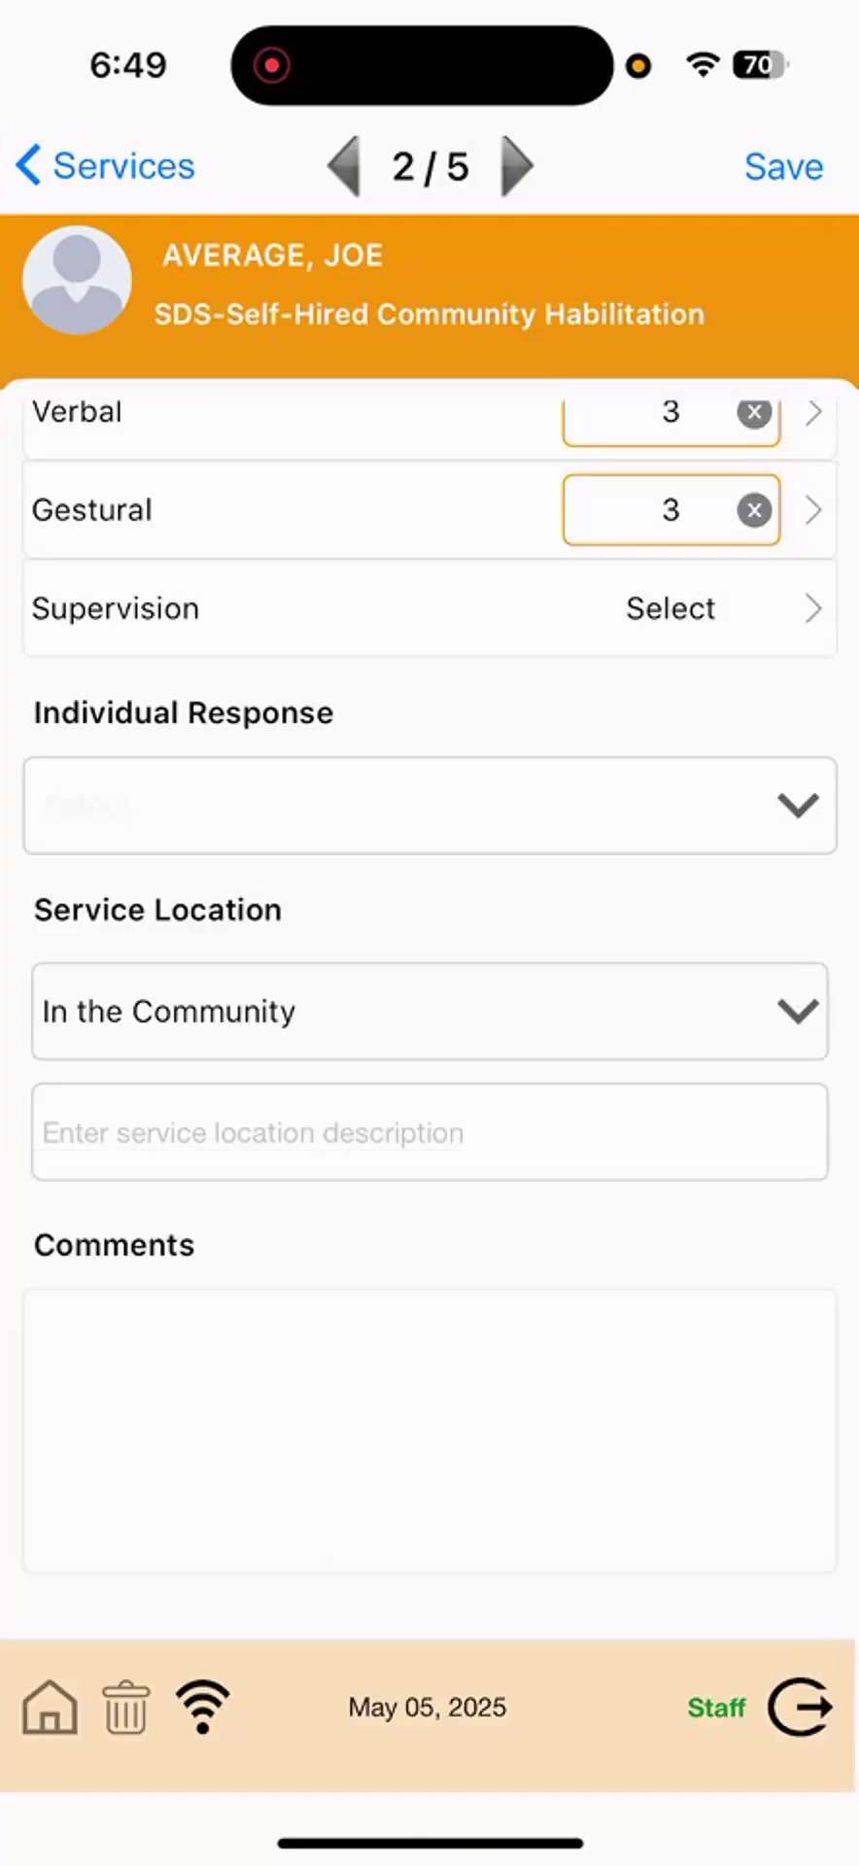
click(428, 805)
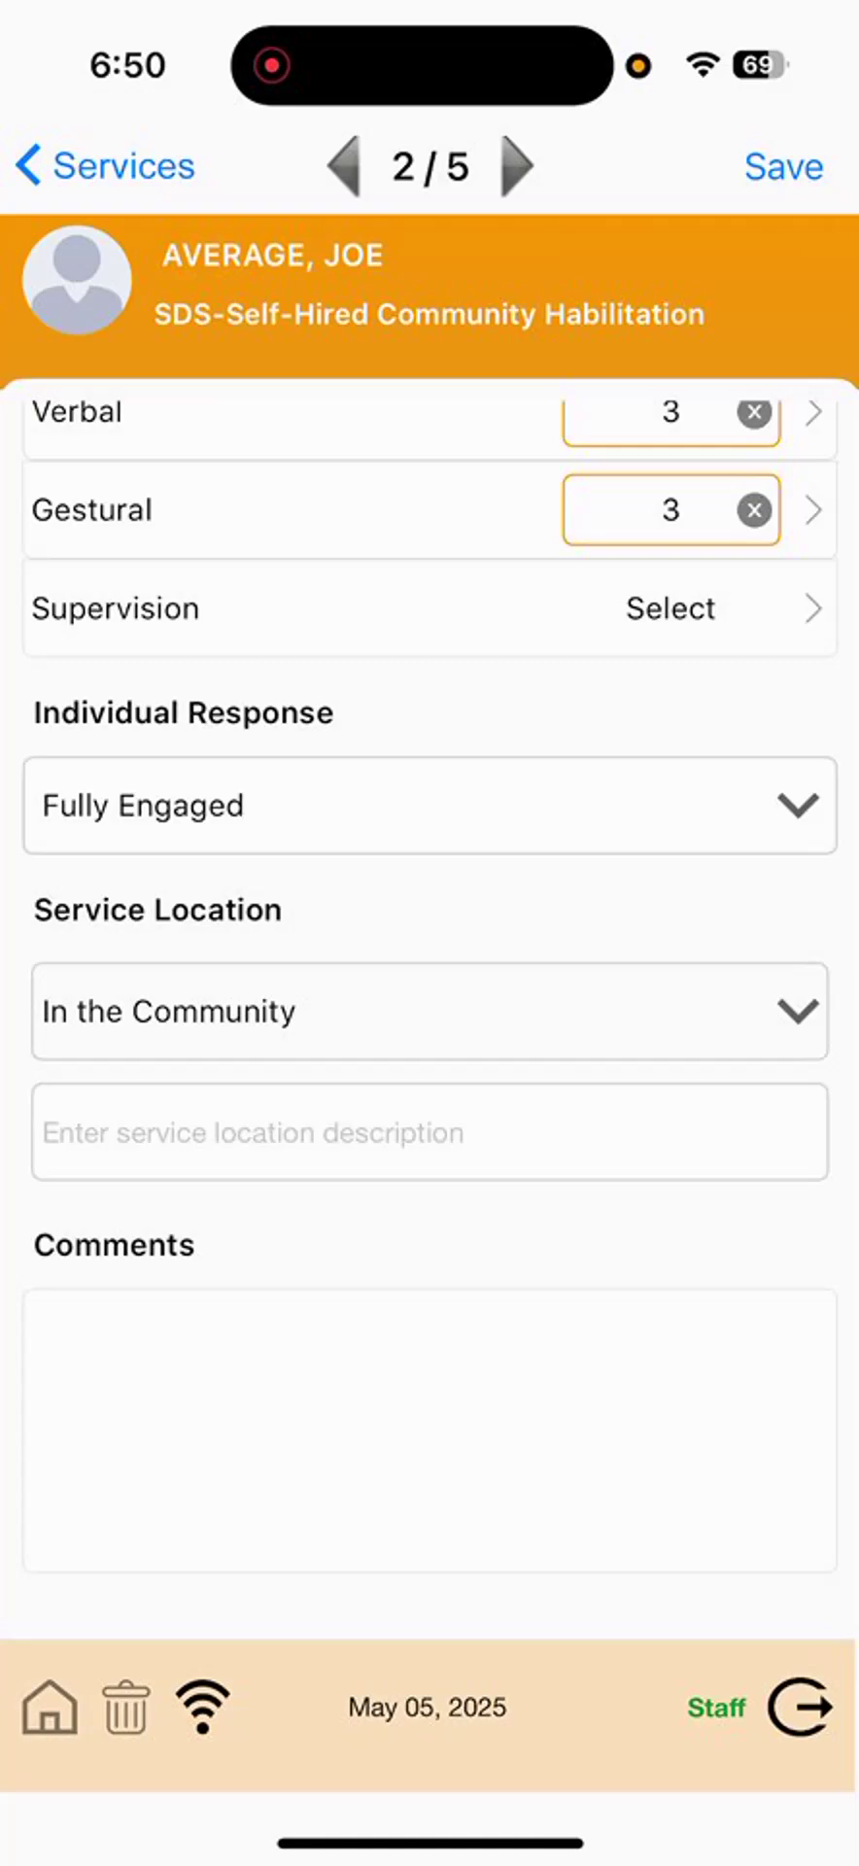
Write a comment about pick-up basketball at the Y and lunch, and save the note.
click(429, 1427)
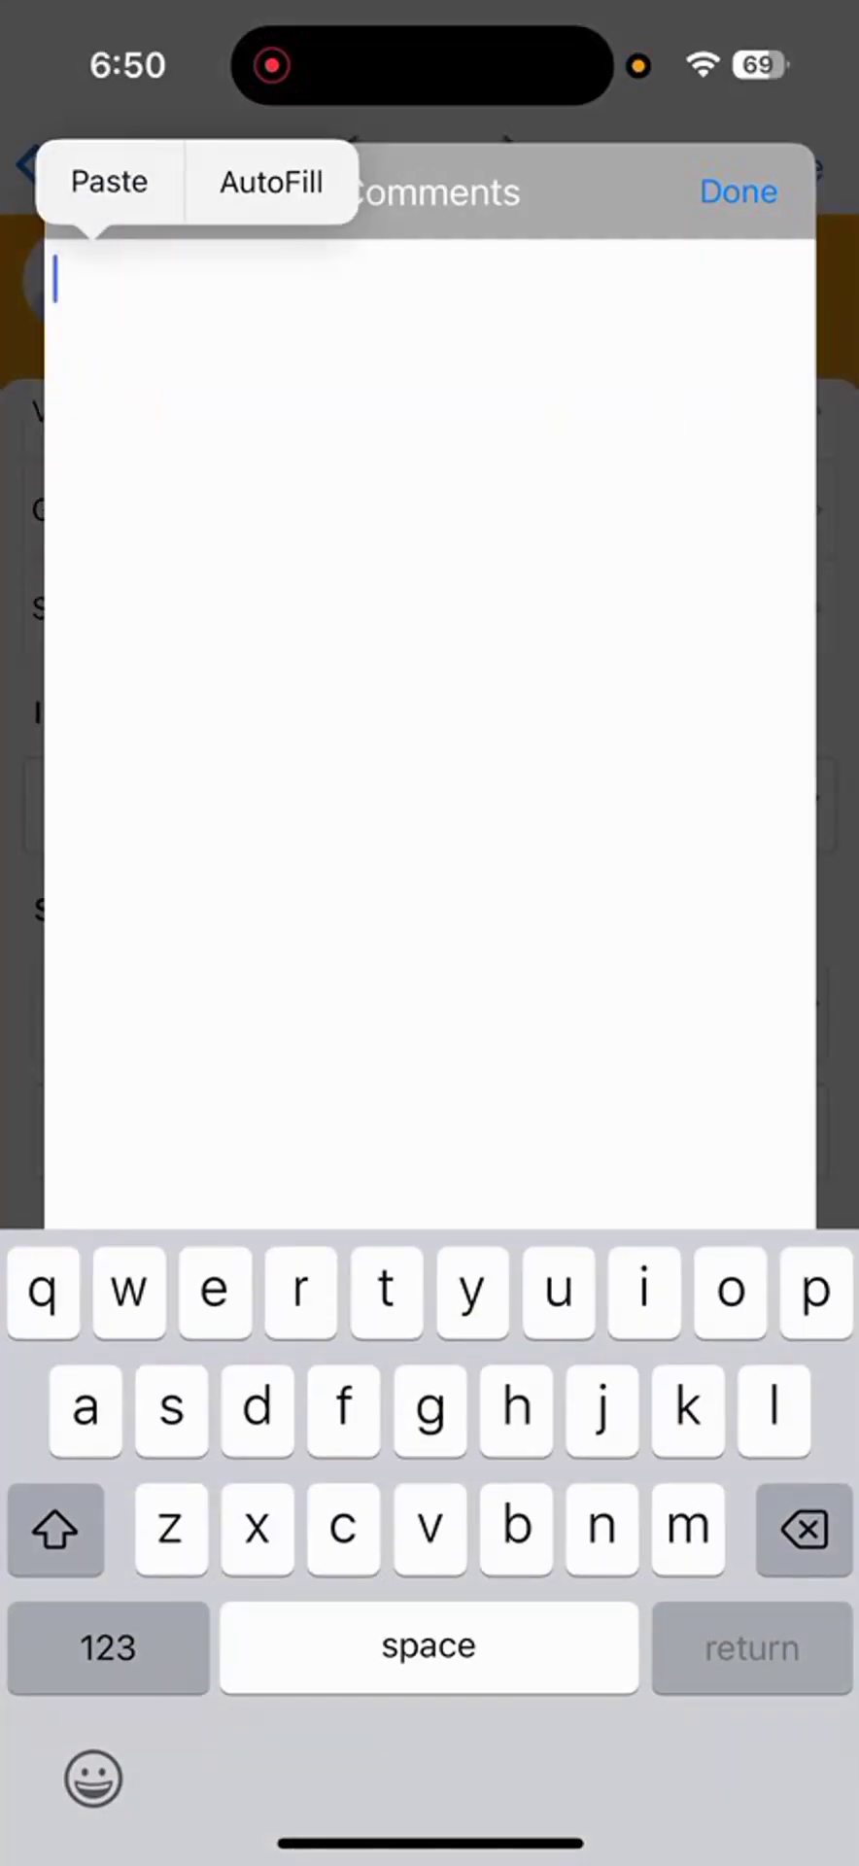
click(108, 181)
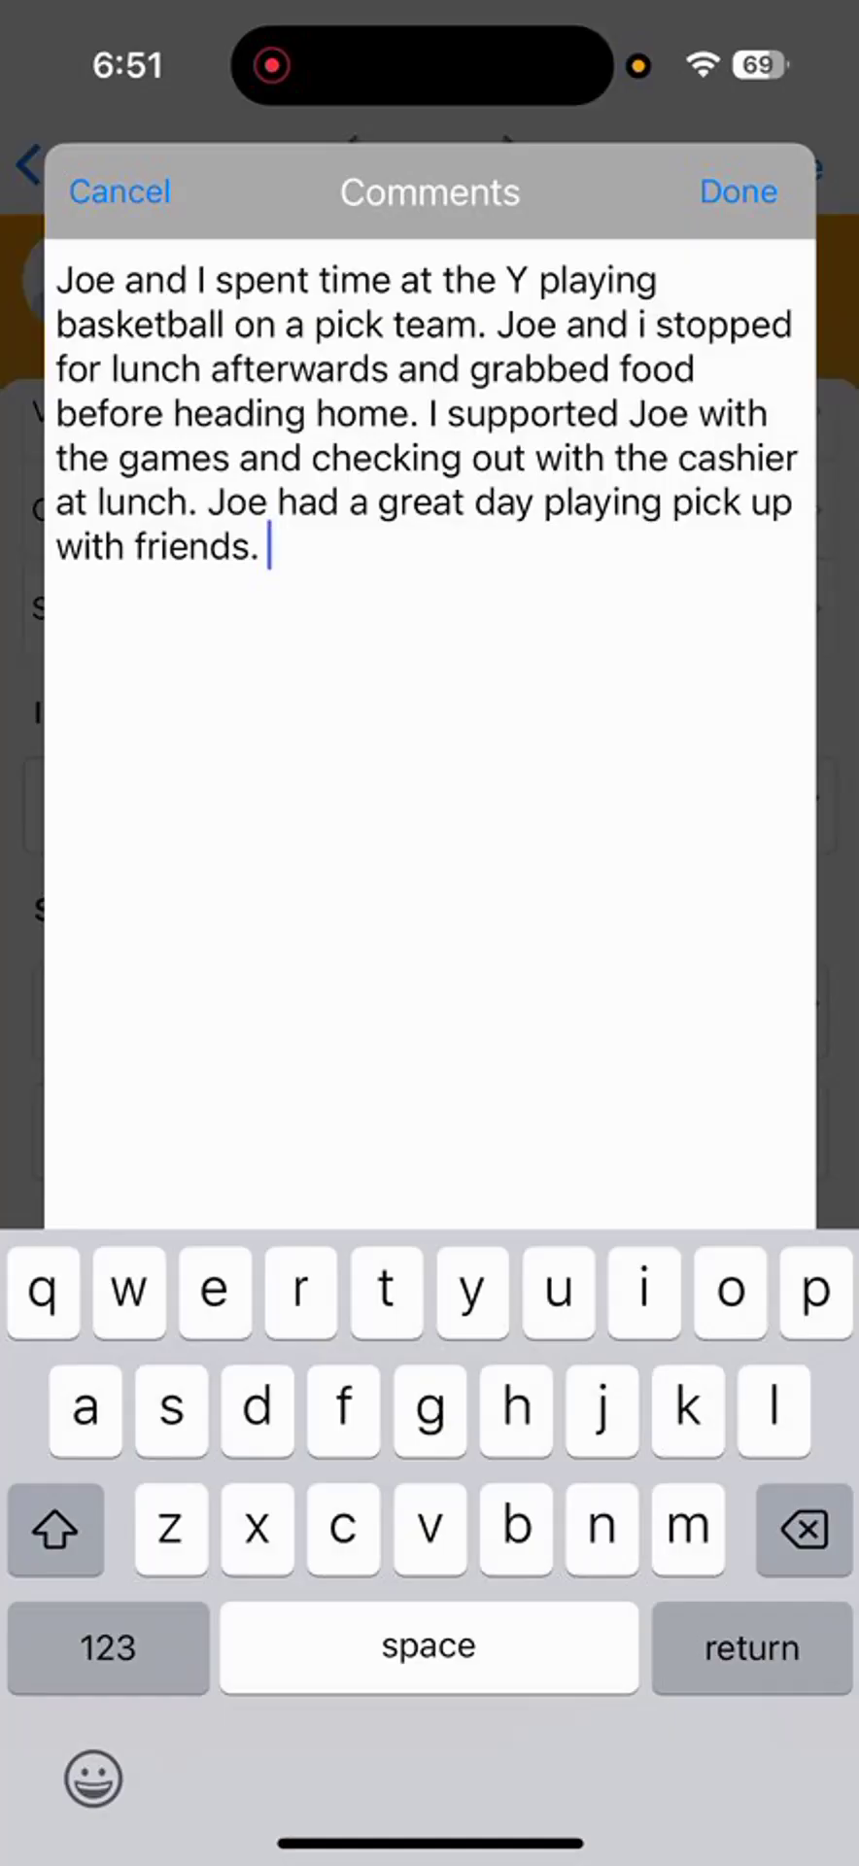
click(736, 191)
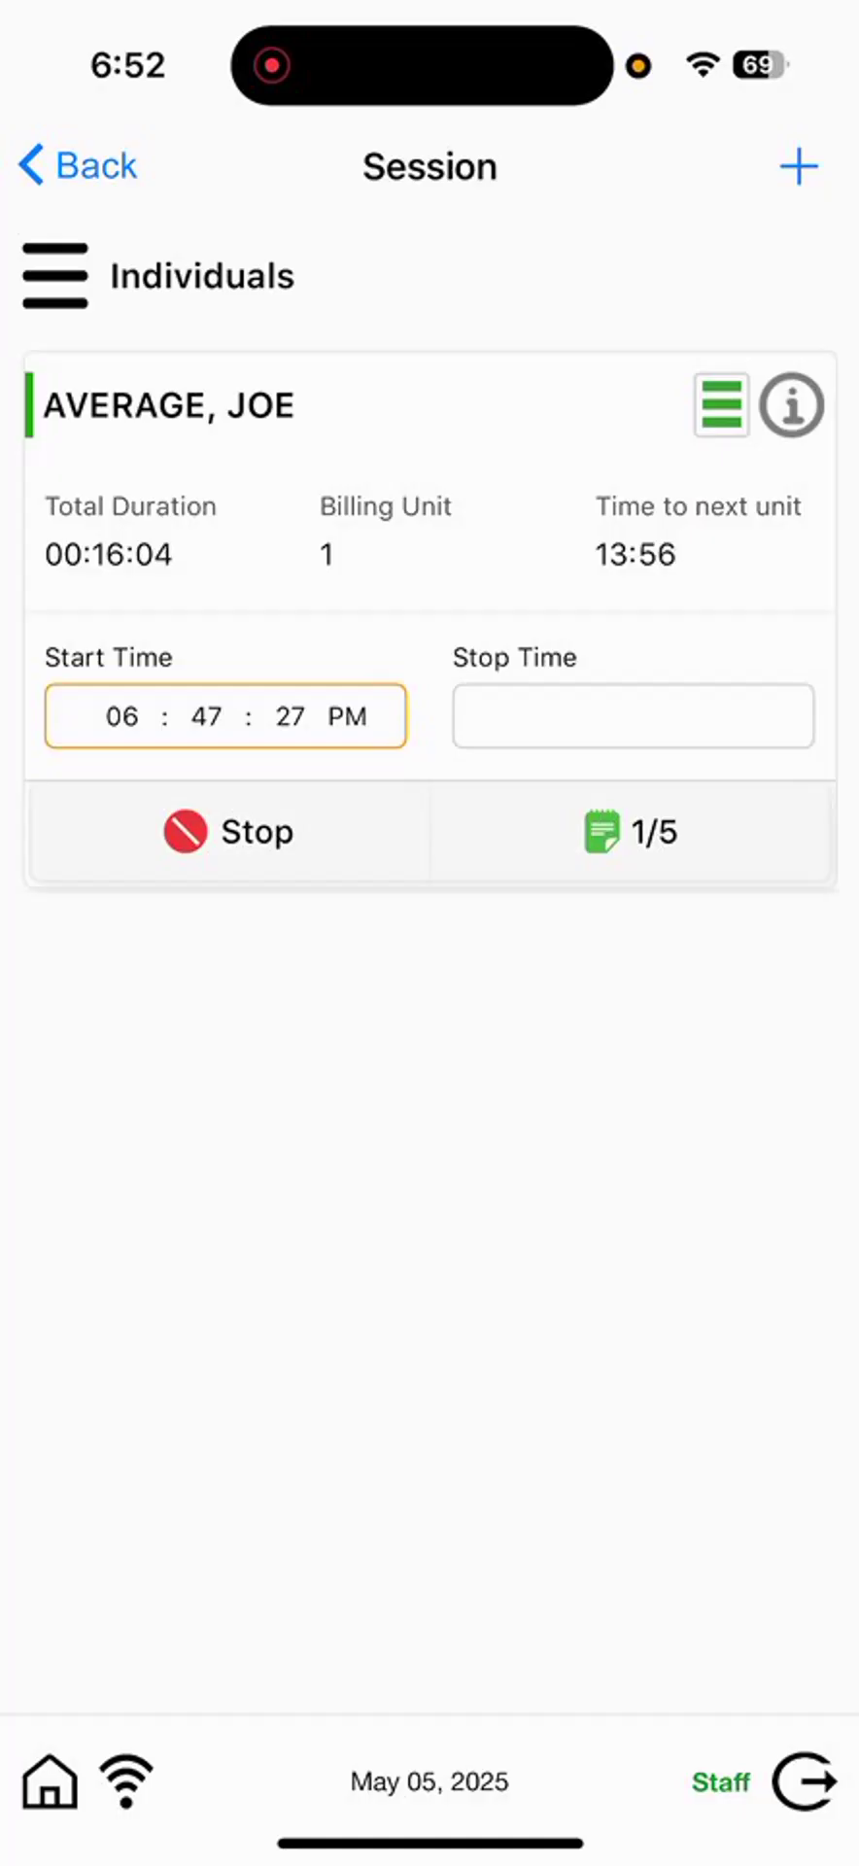
Stop AVERAGE, JOE's session at 06:52:27 PM and confirm it.
click(228, 831)
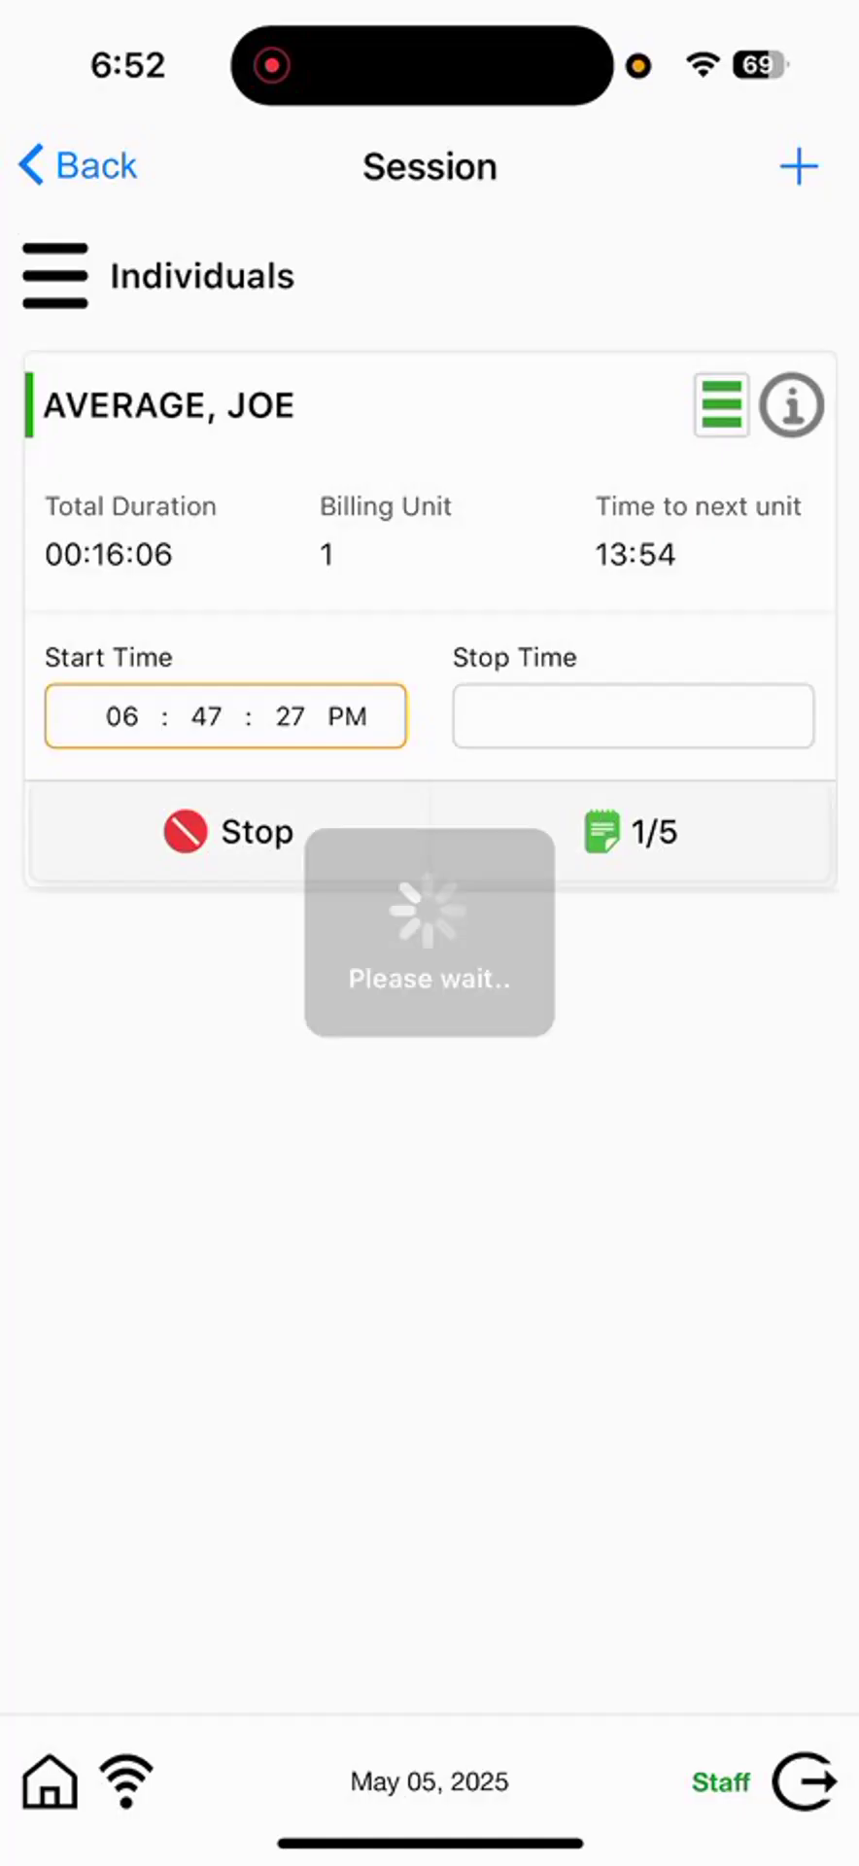
click(227, 831)
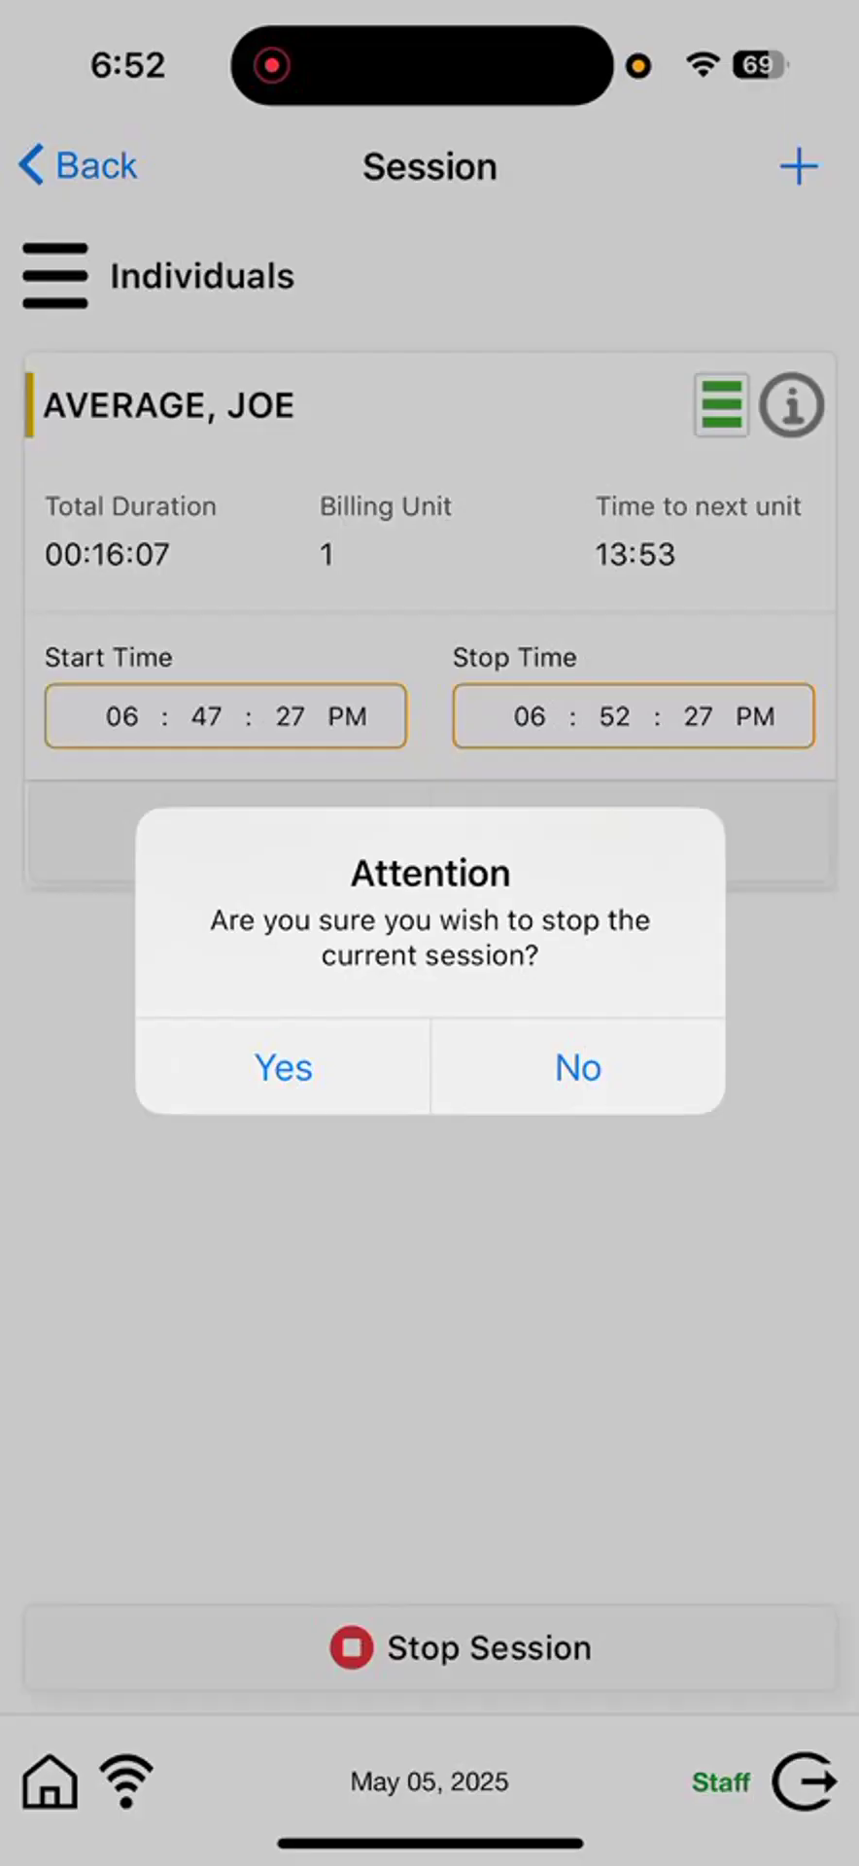
click(282, 1066)
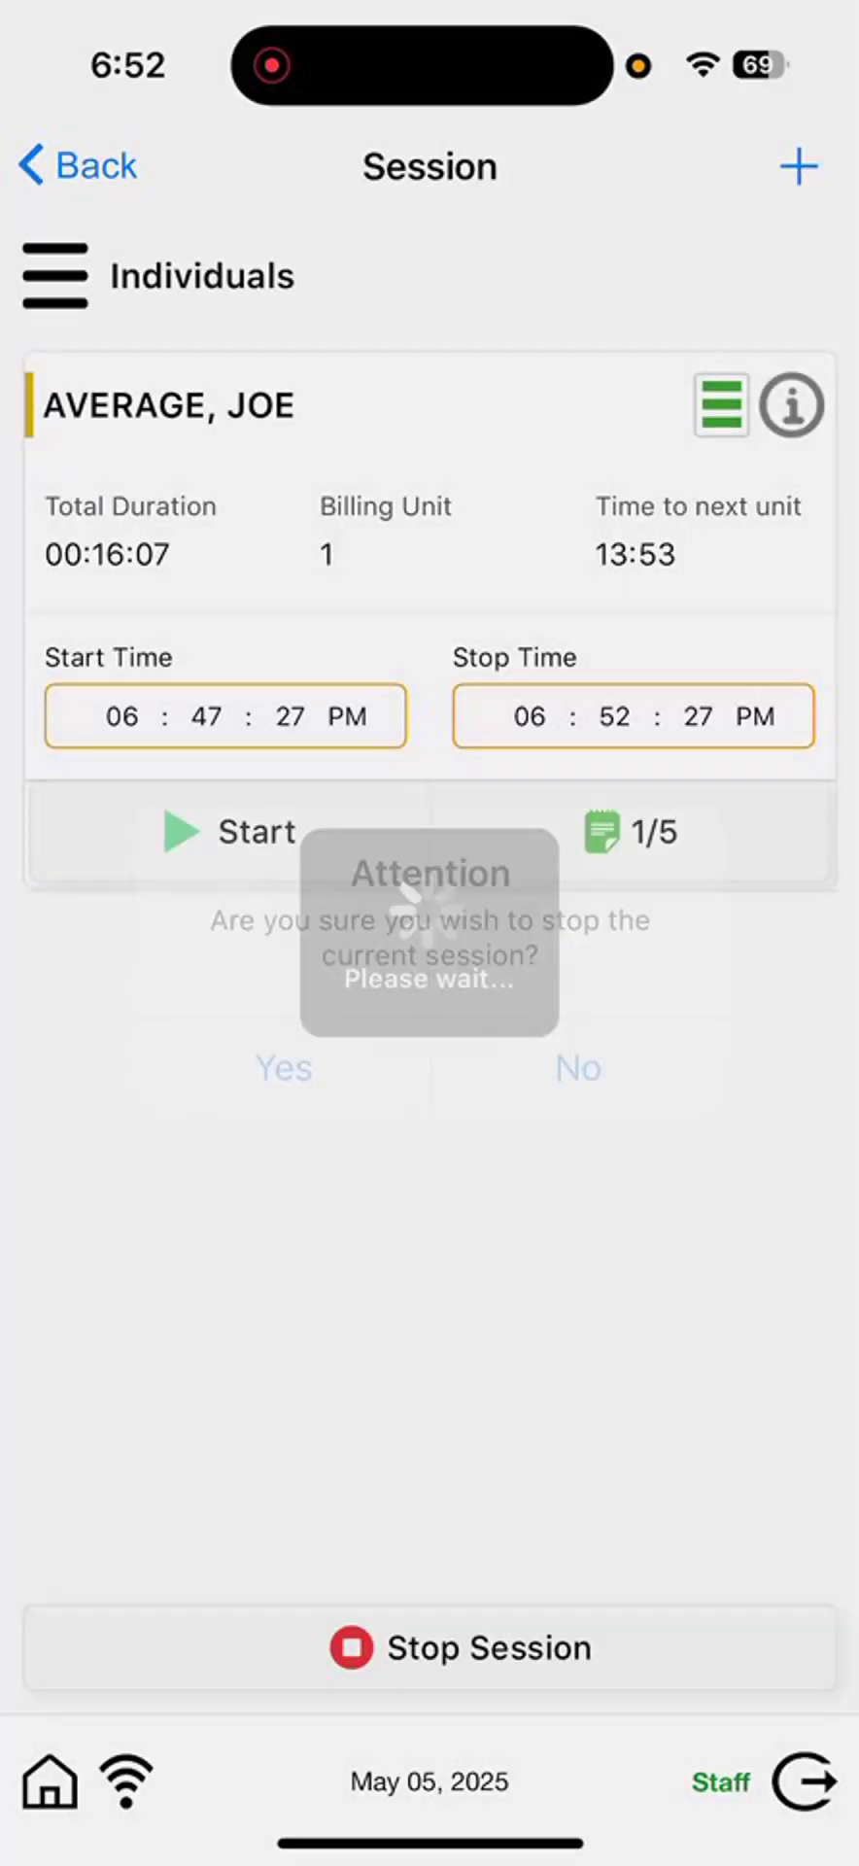
click(282, 1065)
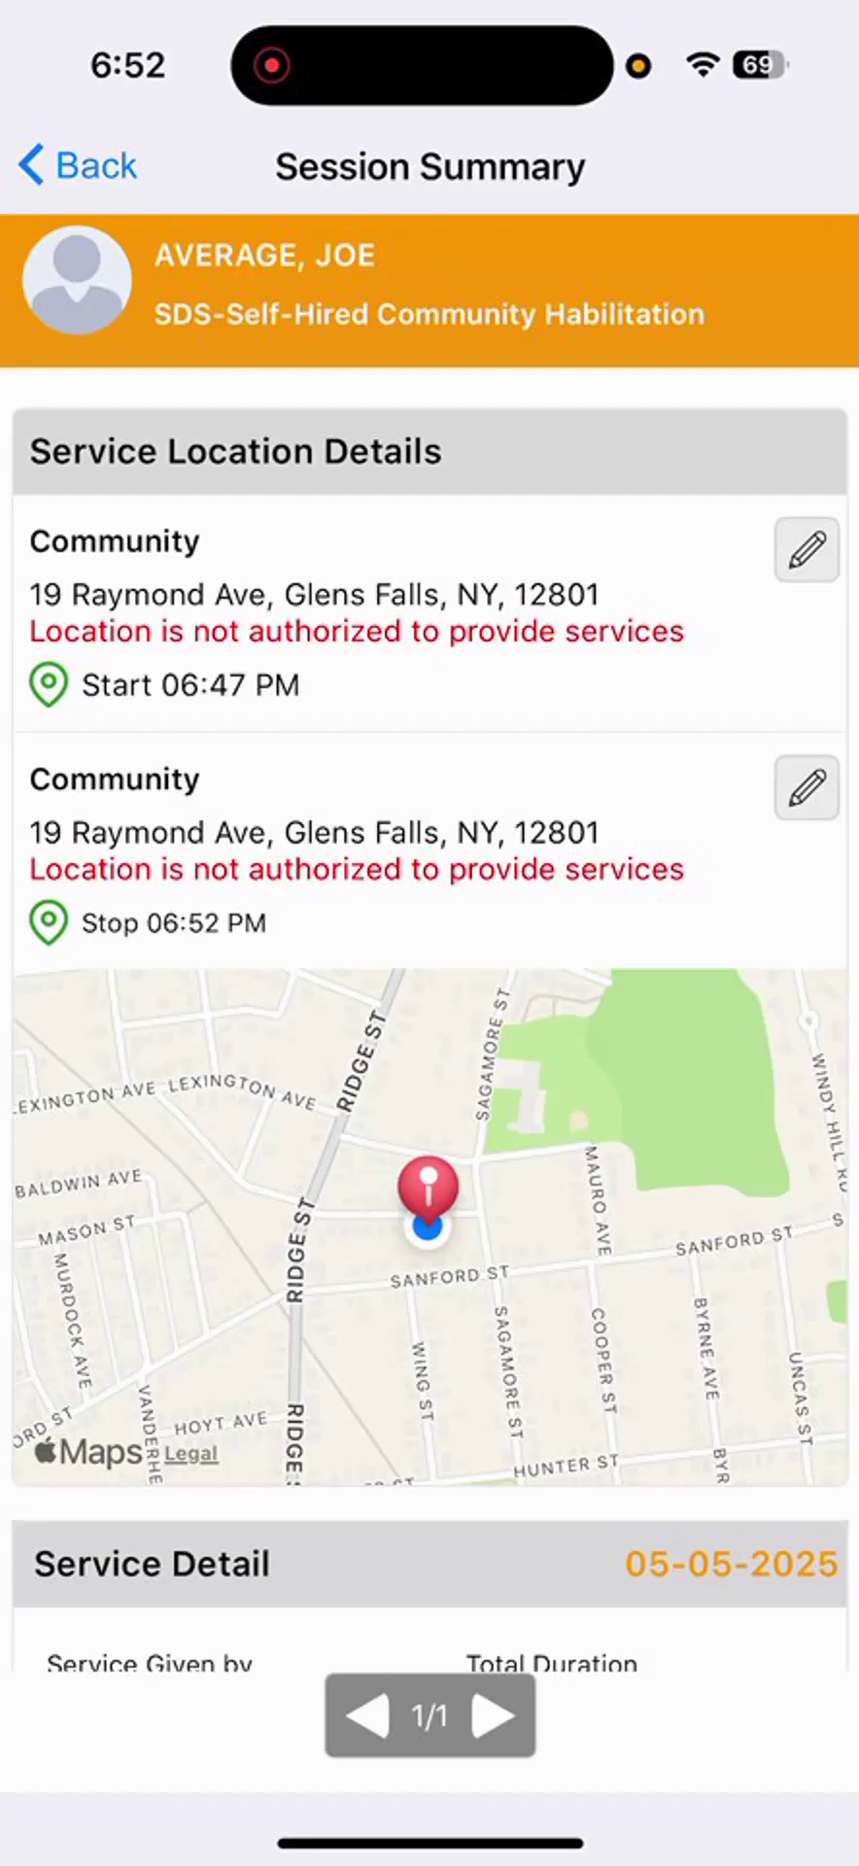
Tick Unable to Capture Signature During Session and proceed to punch out.
scroll(down, 3)
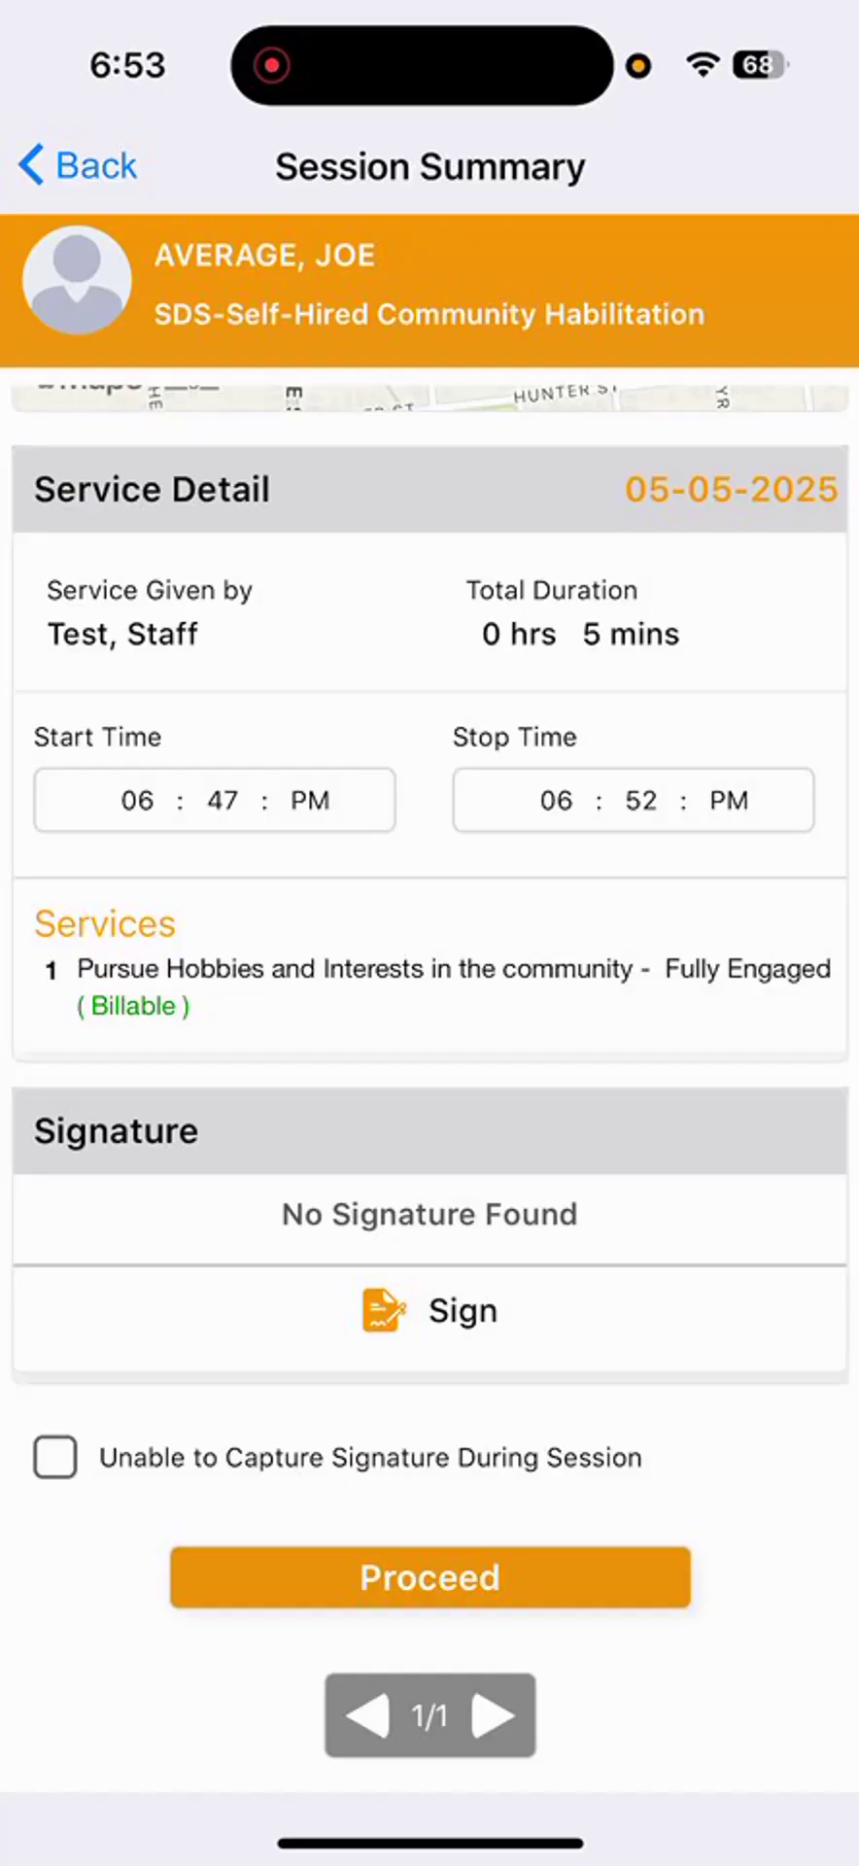
click(54, 1457)
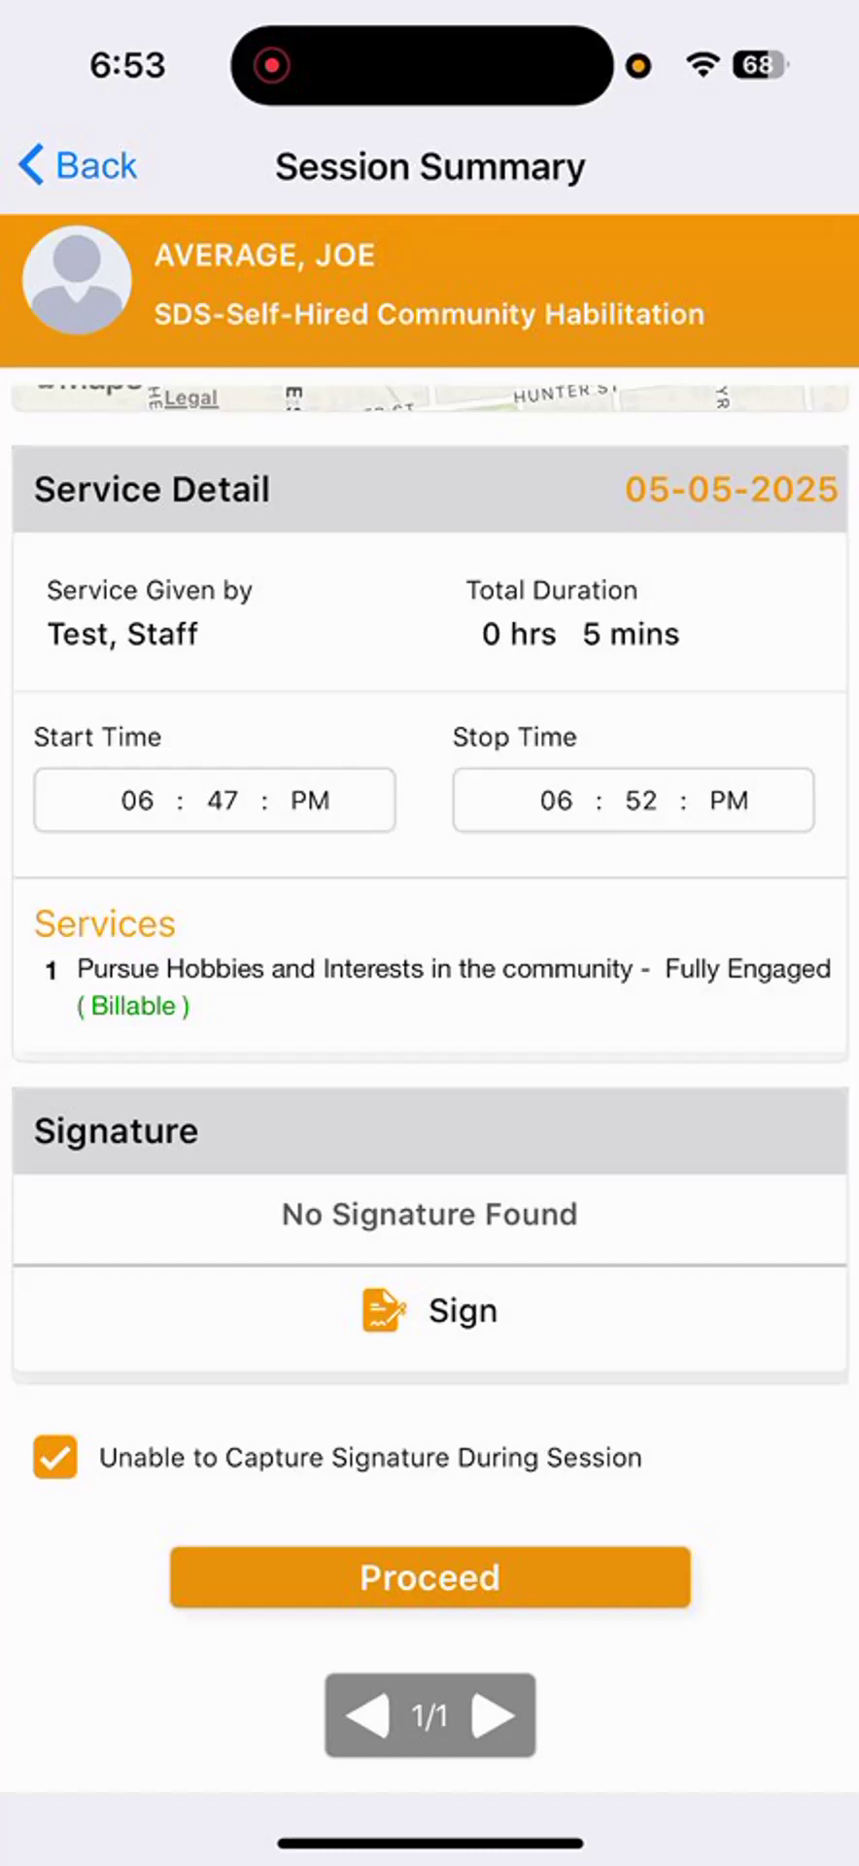
click(428, 1576)
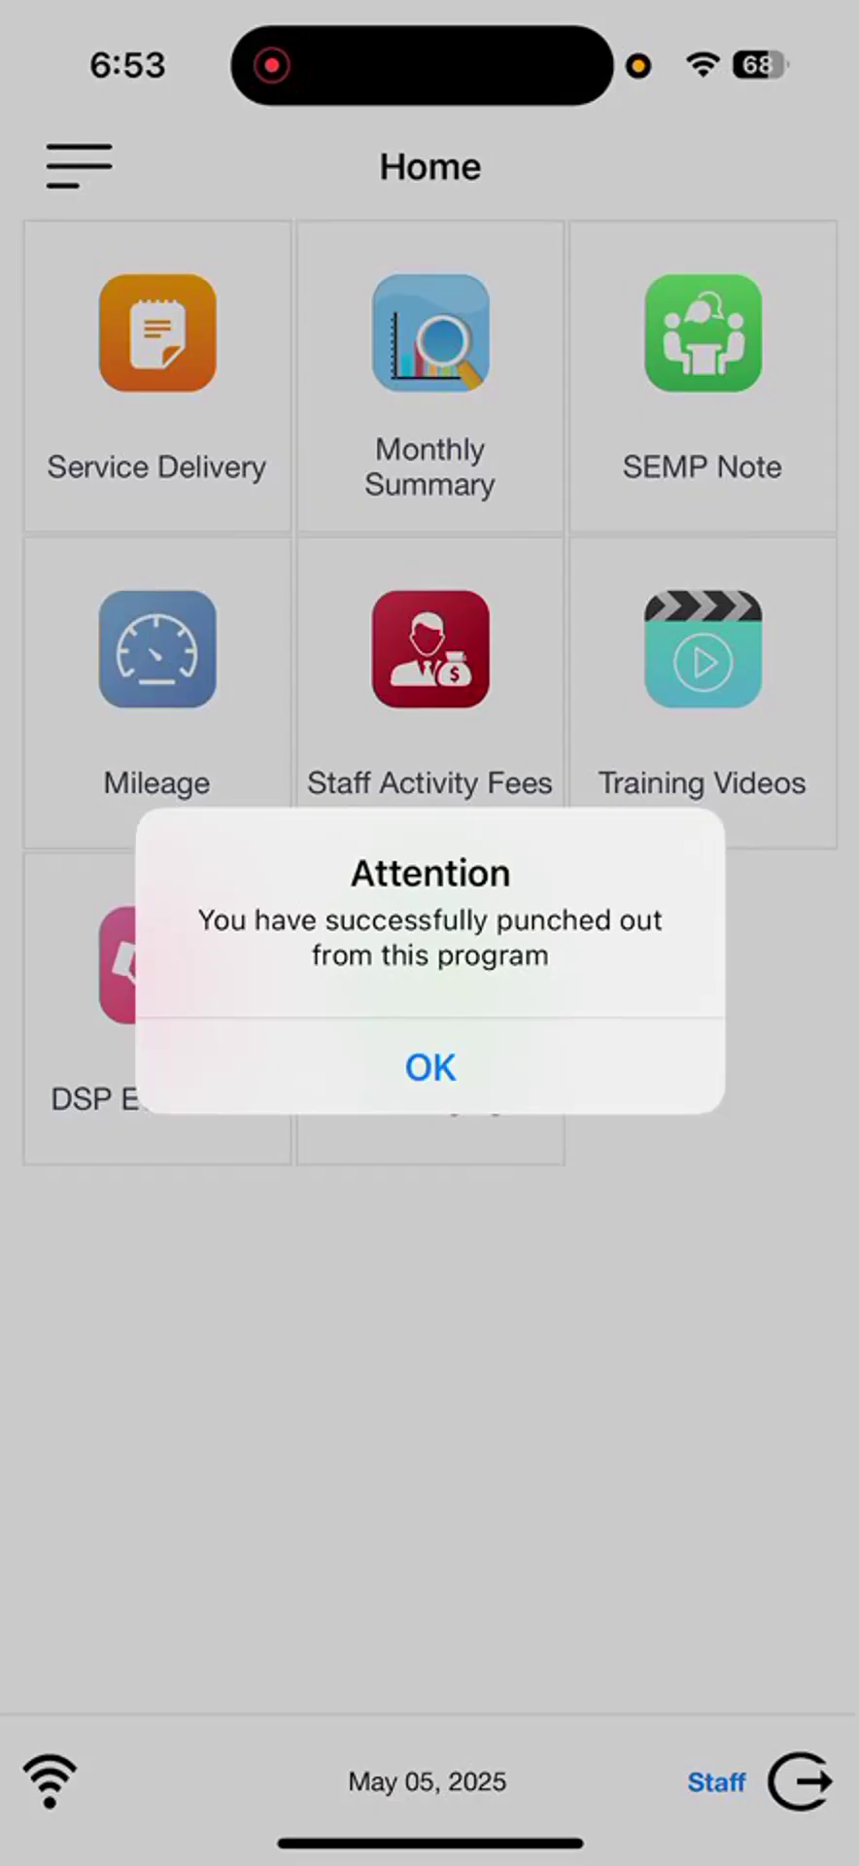
Dismiss the punch-out confirmation and load today's community service summary from Service Delivery.
click(429, 1065)
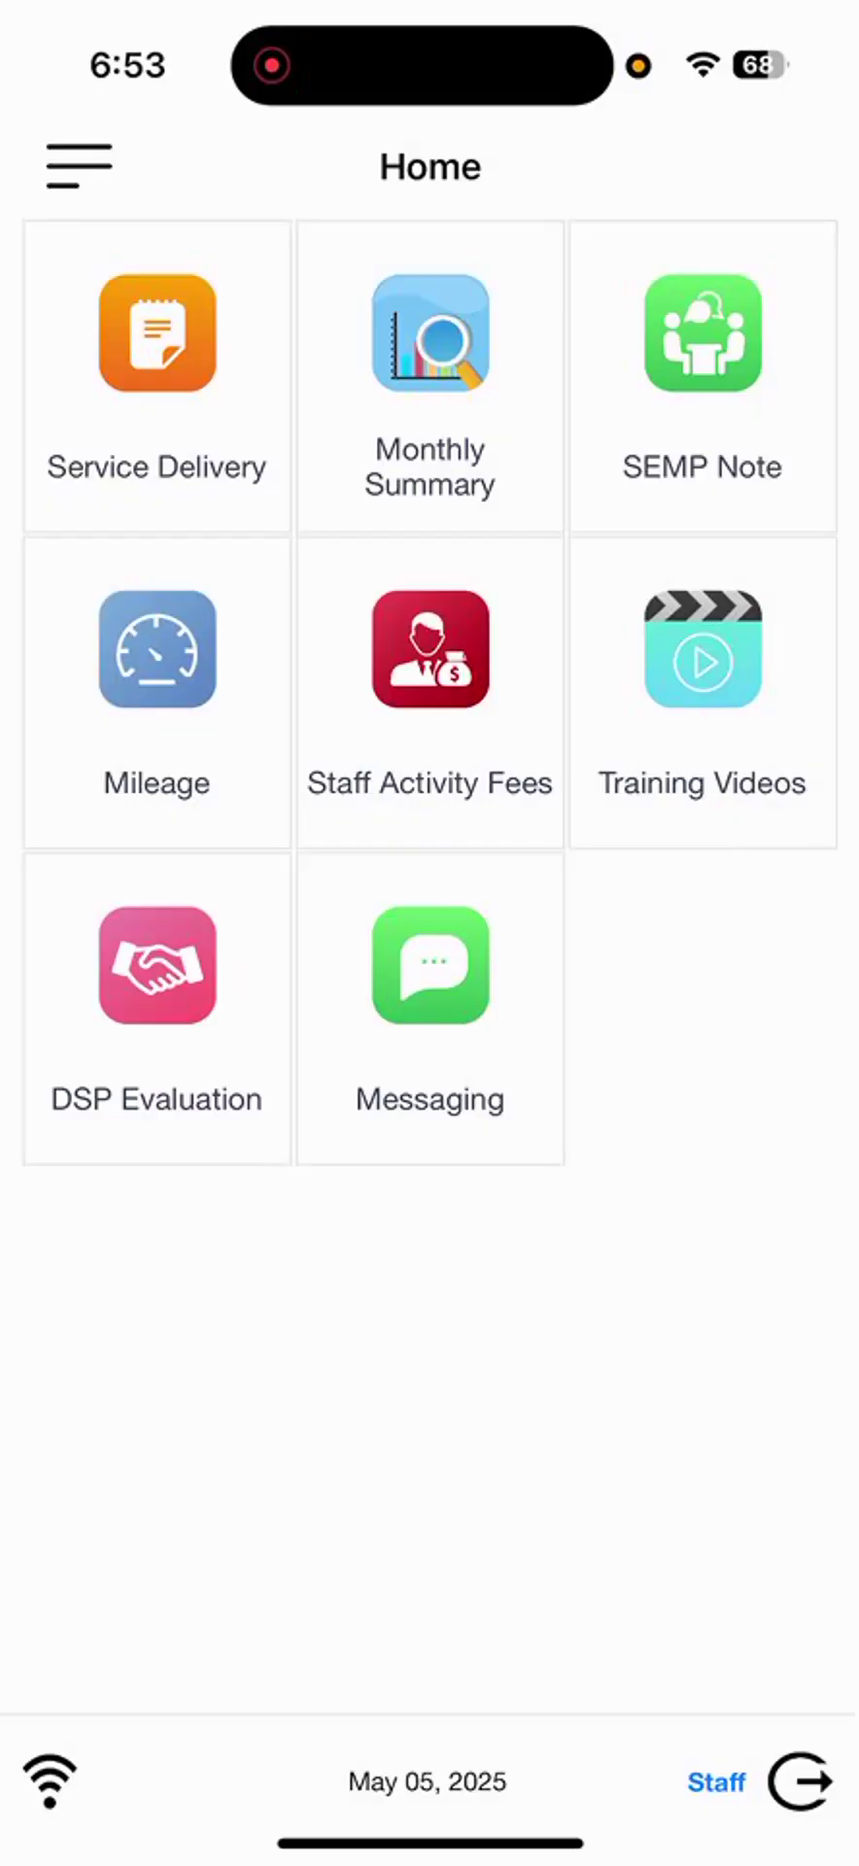
click(156, 333)
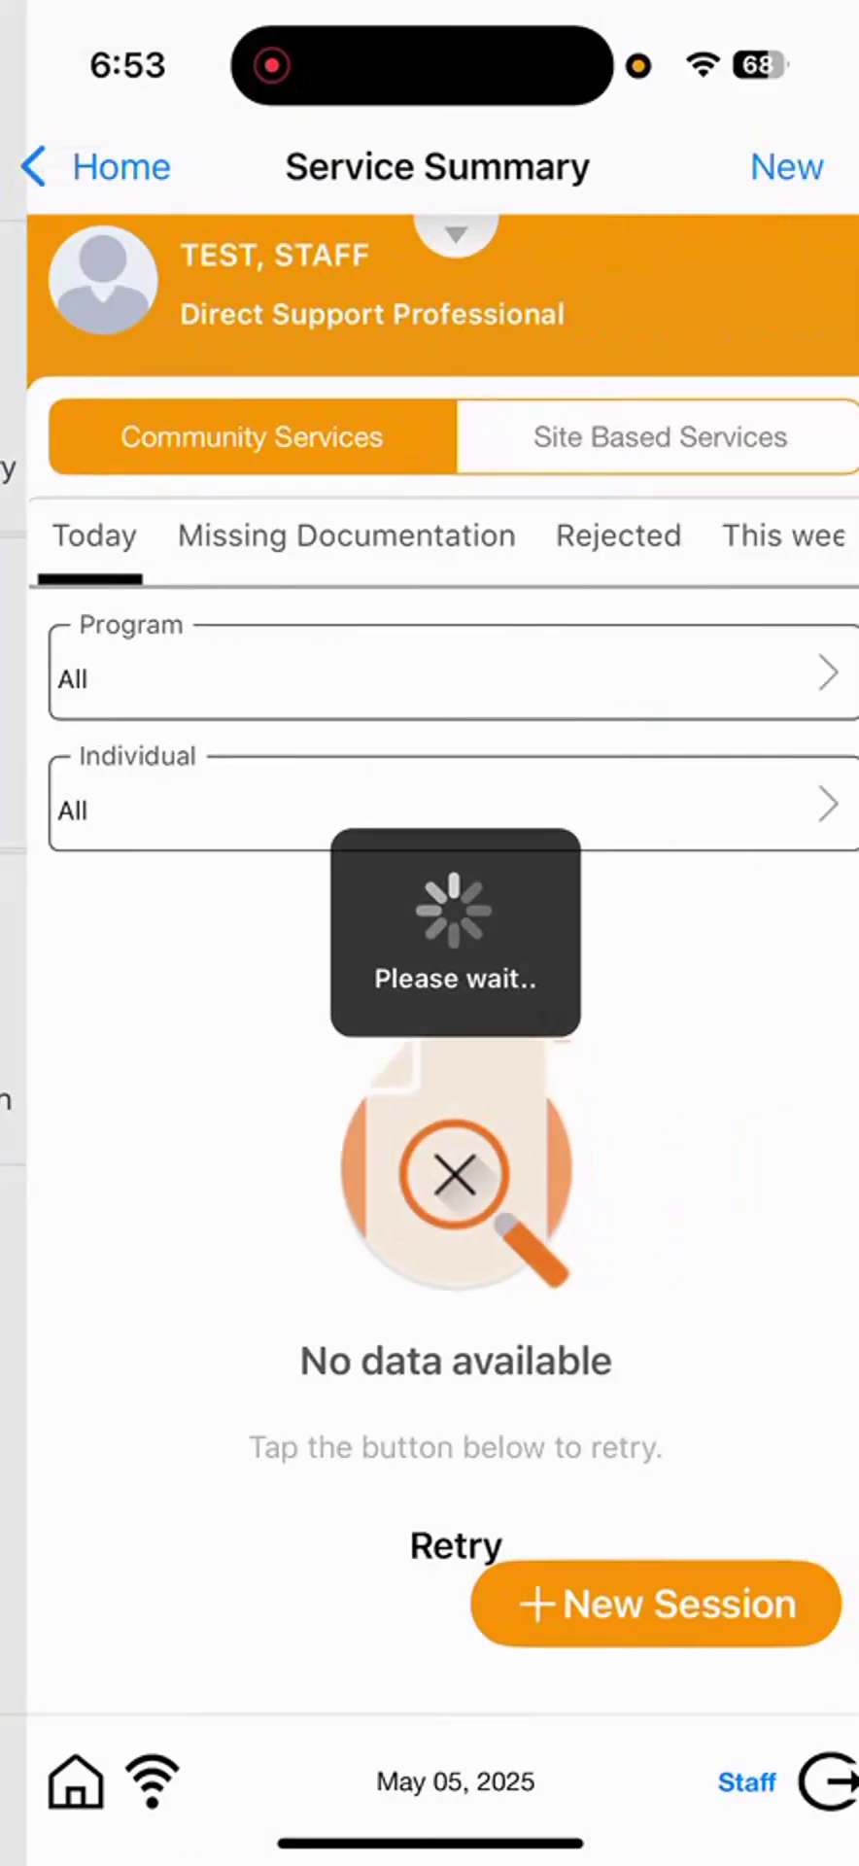